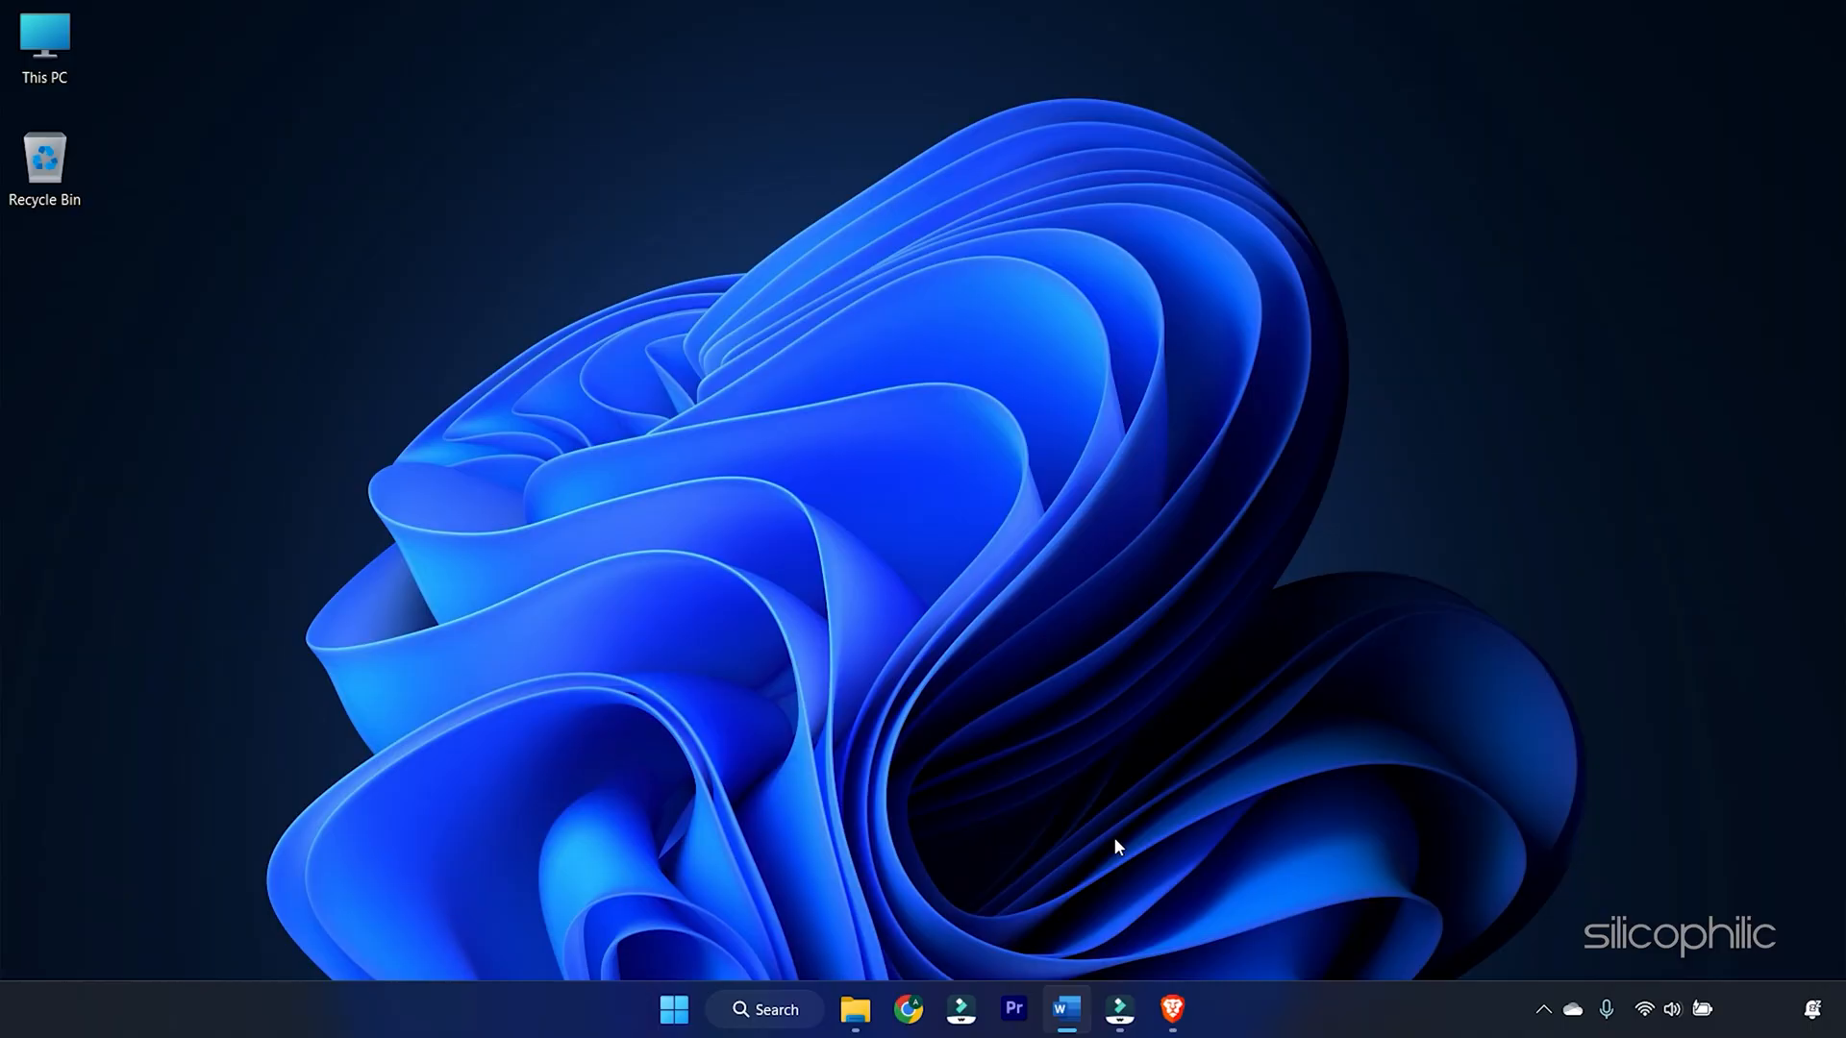
# Launch the Brave browser from the taskbar
pyautogui.click(1099, 521)
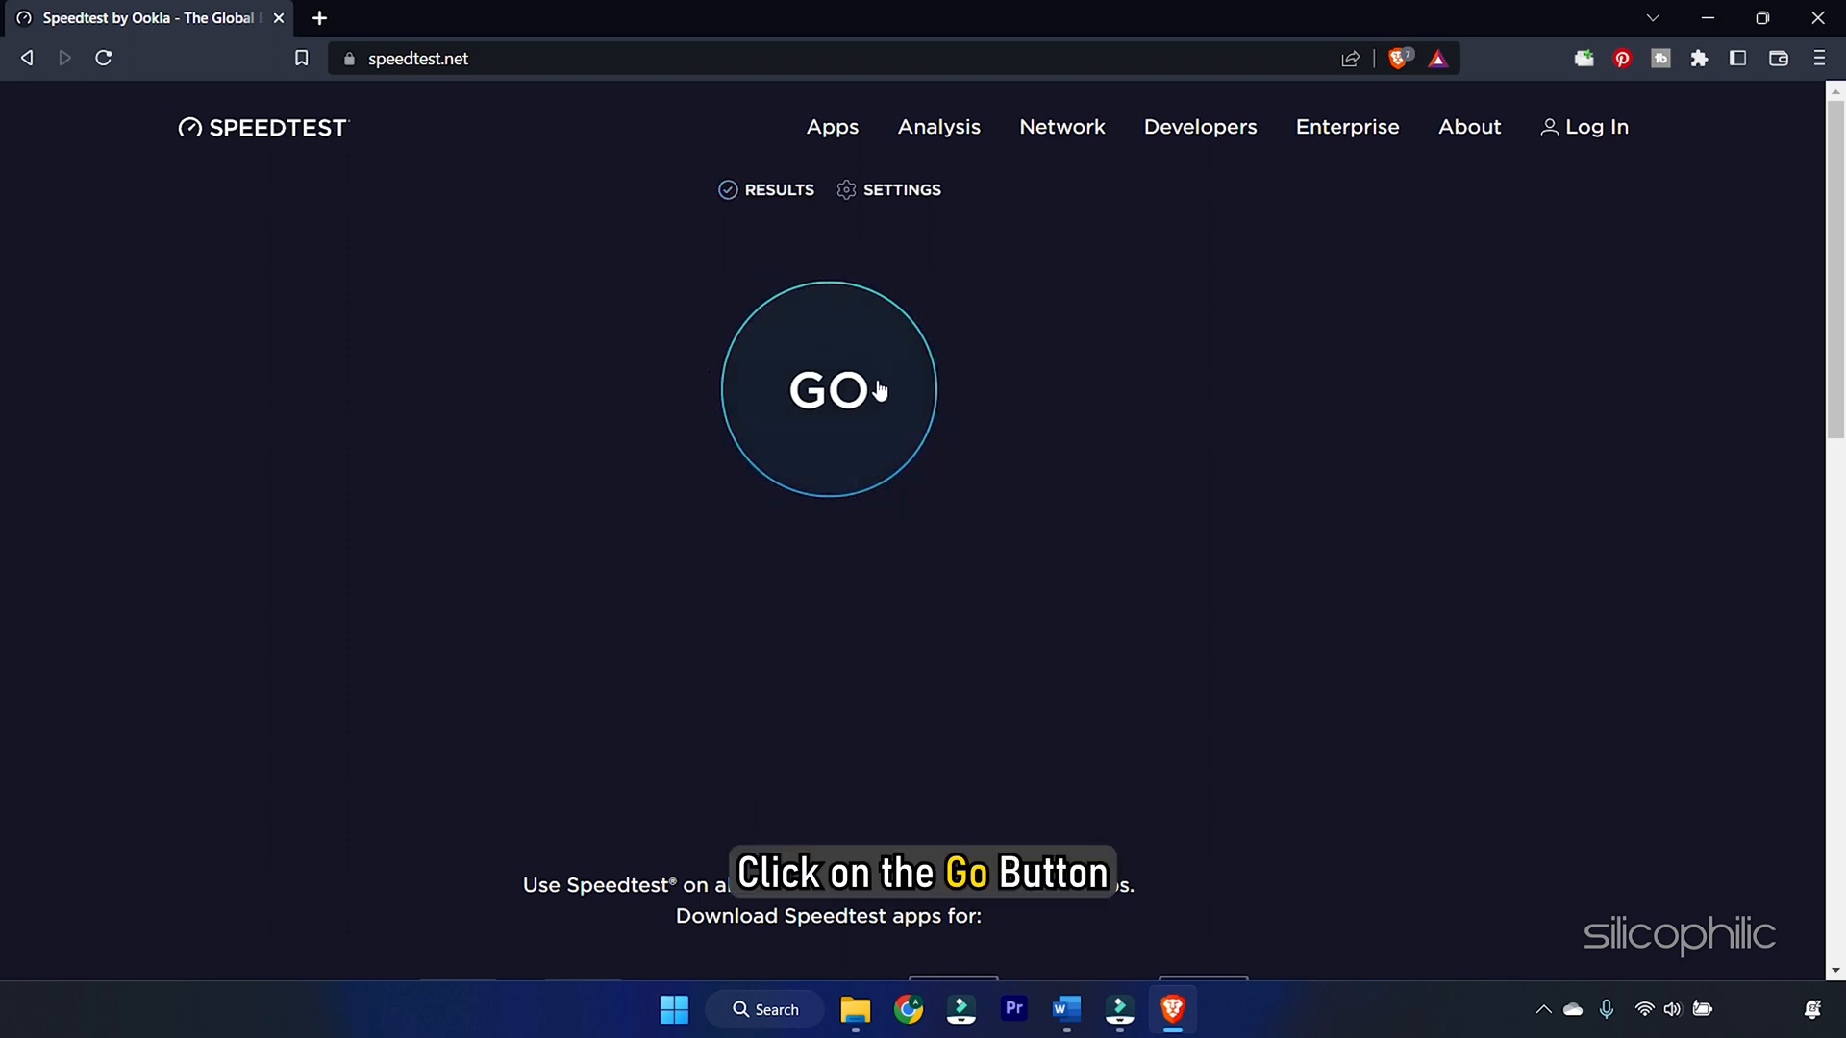
# Start the speed test with the GO button on speedtest.net
pyautogui.click(829, 390)
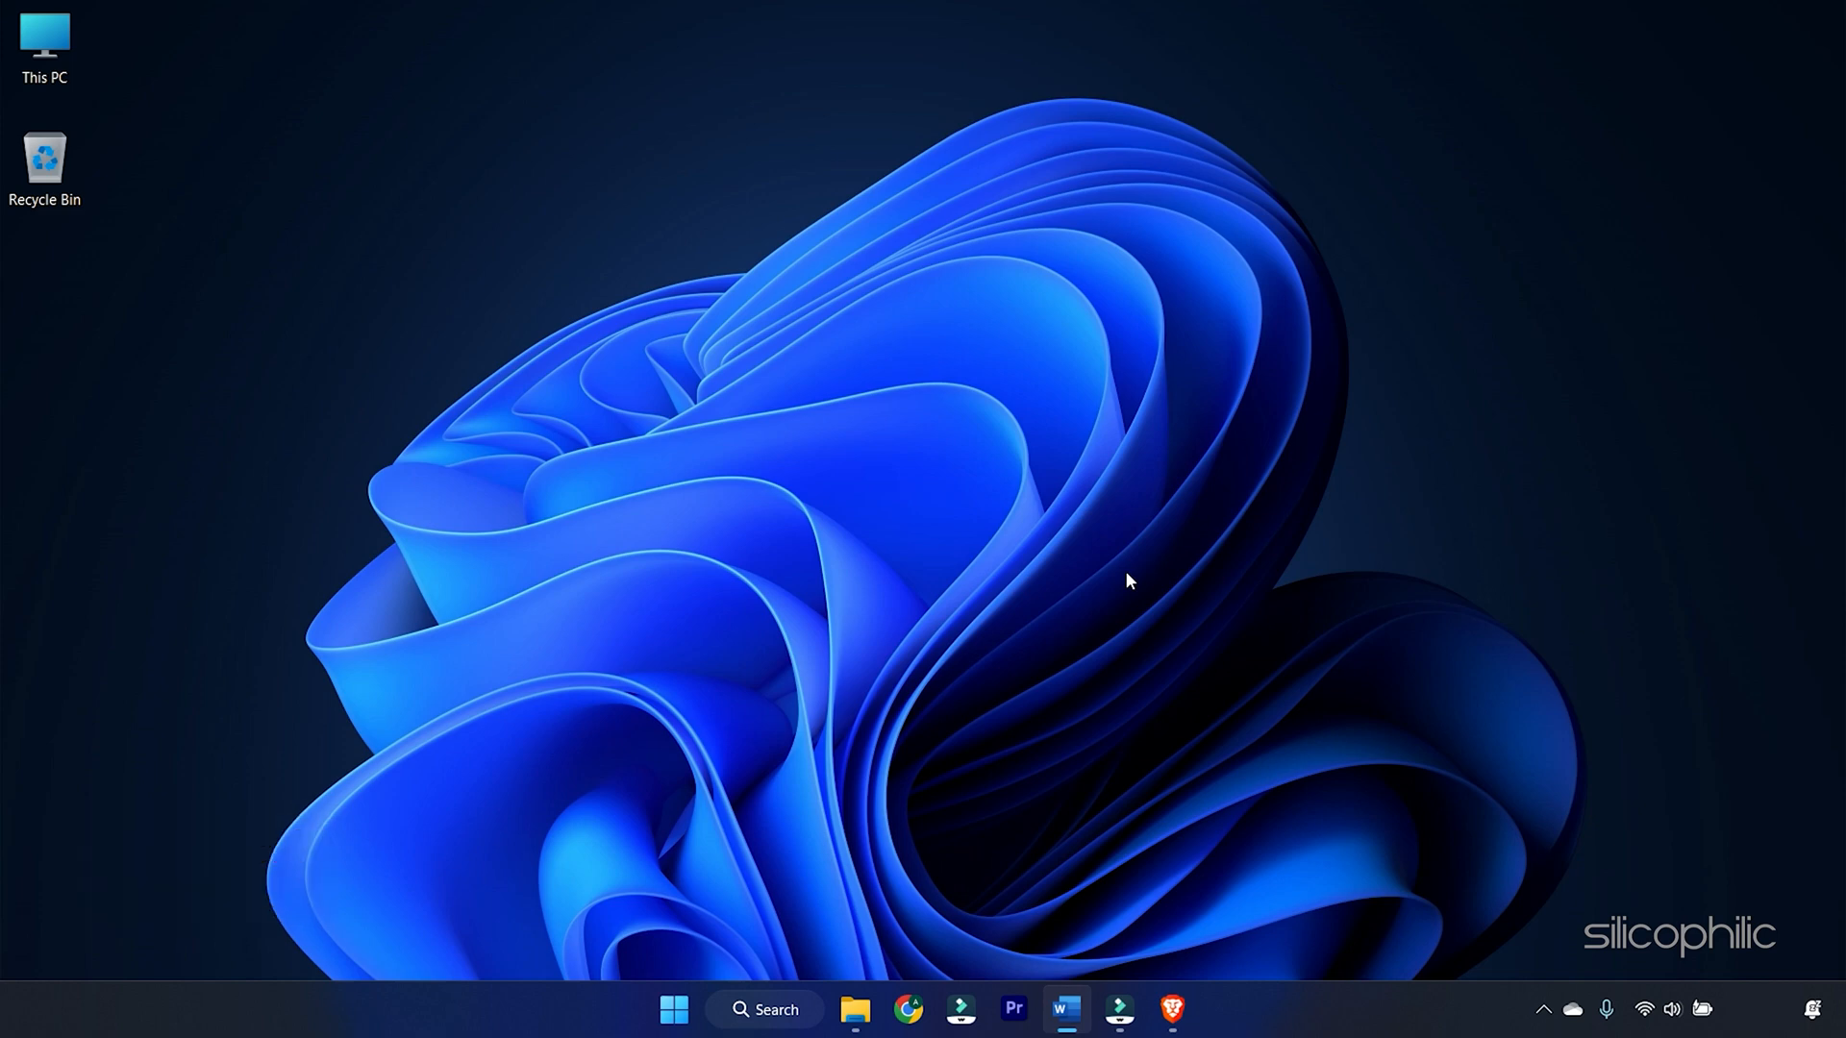
pyautogui.moveTo(952, 638)
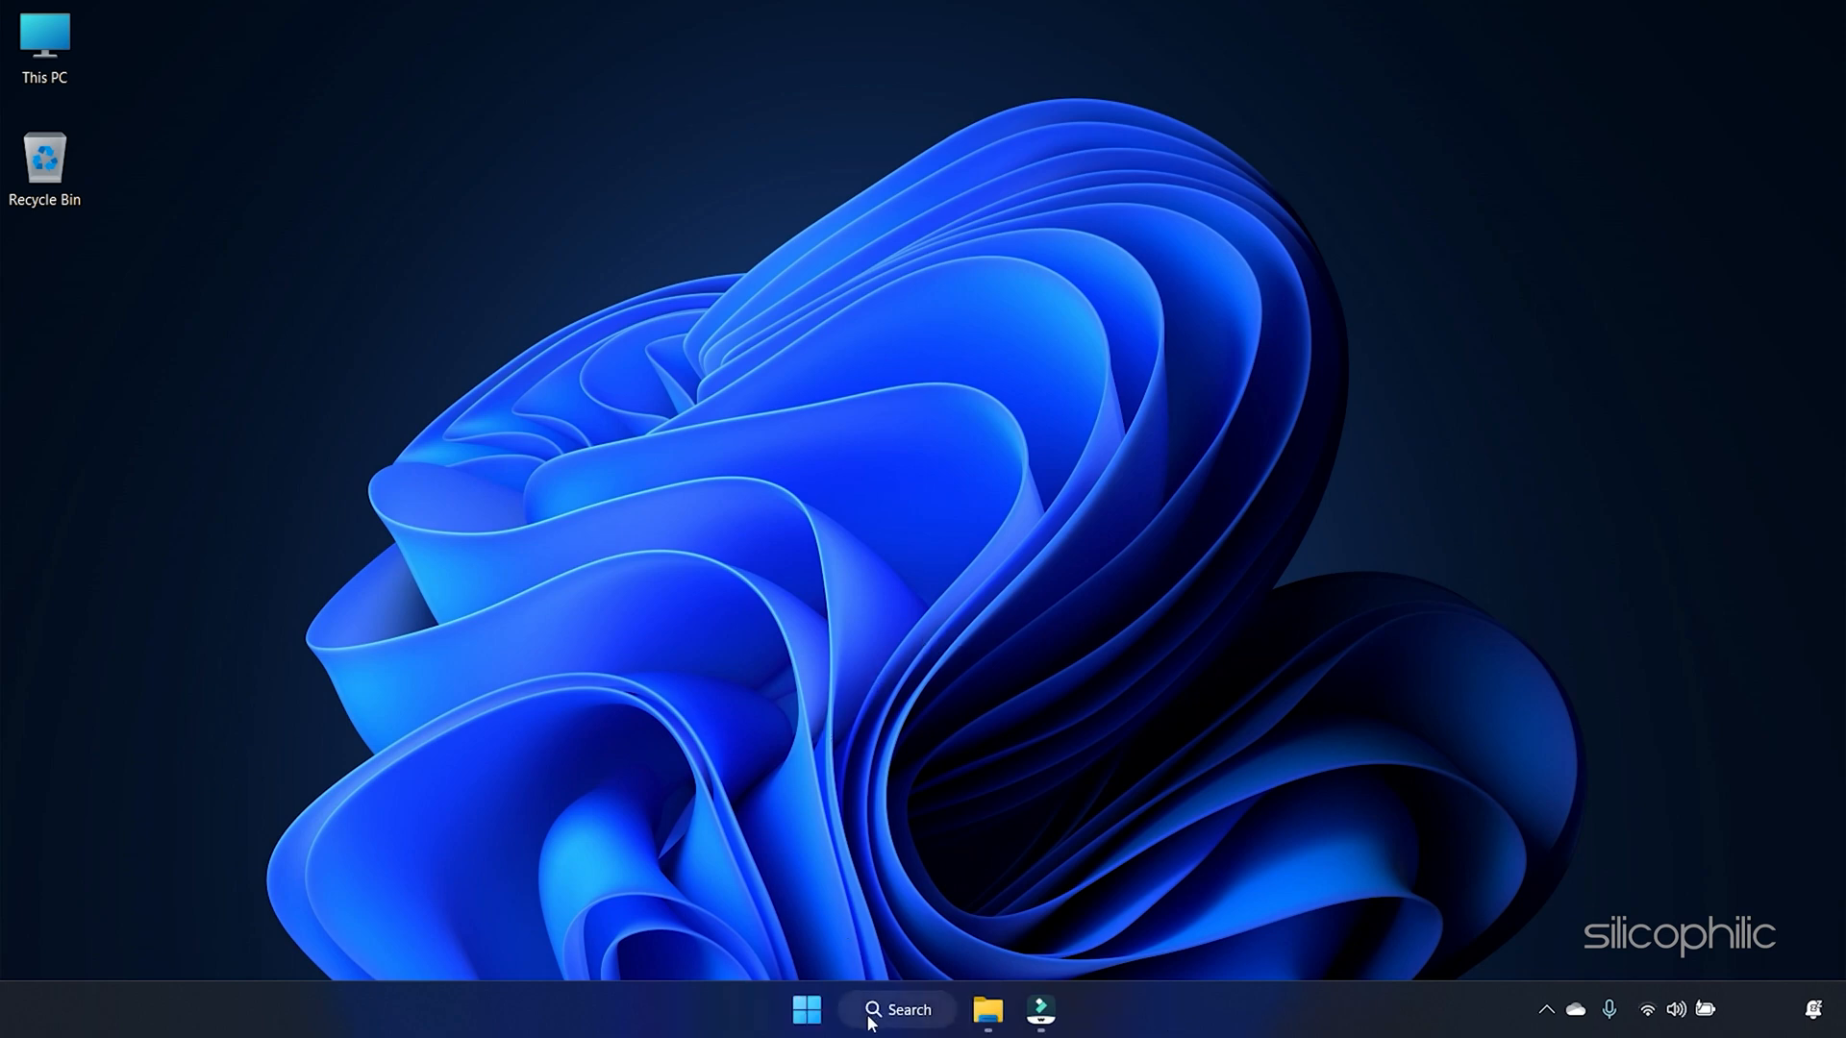
# Search for 'cmd' and run Command Prompt as administrator
pyautogui.click(896, 1010)
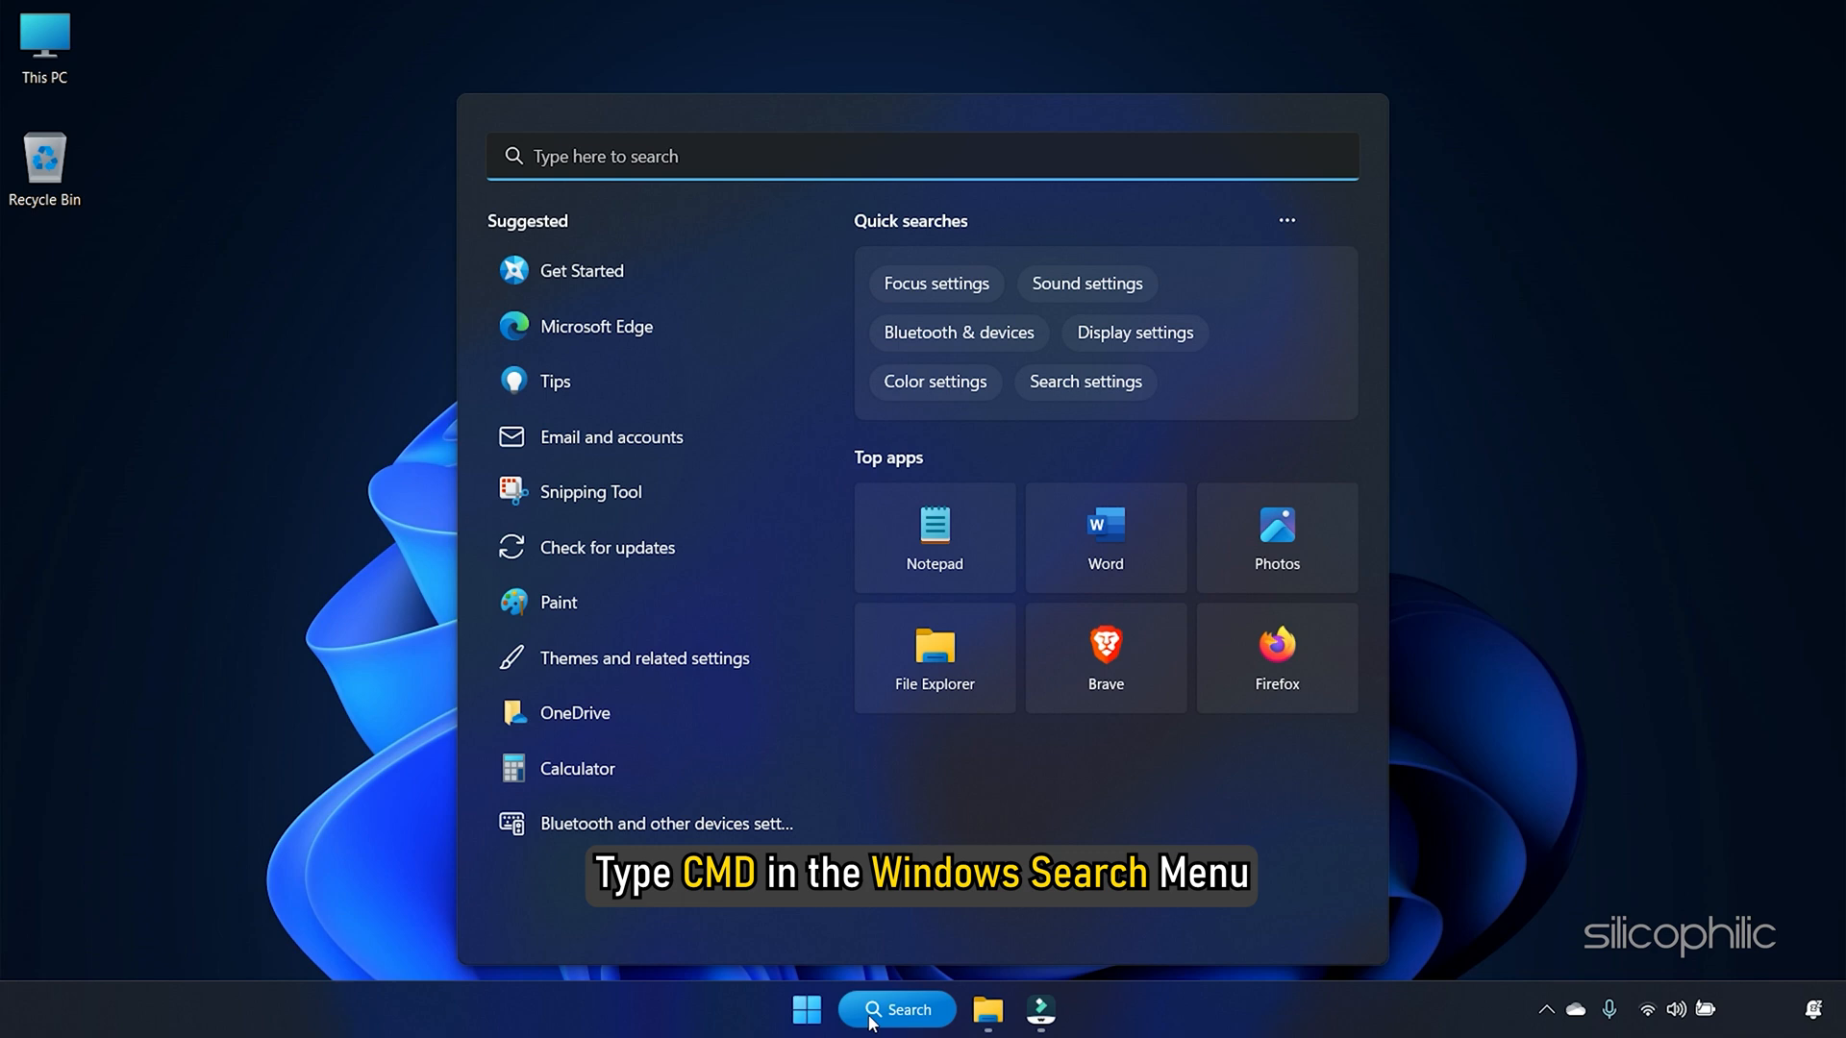
pyautogui.write('cmd')
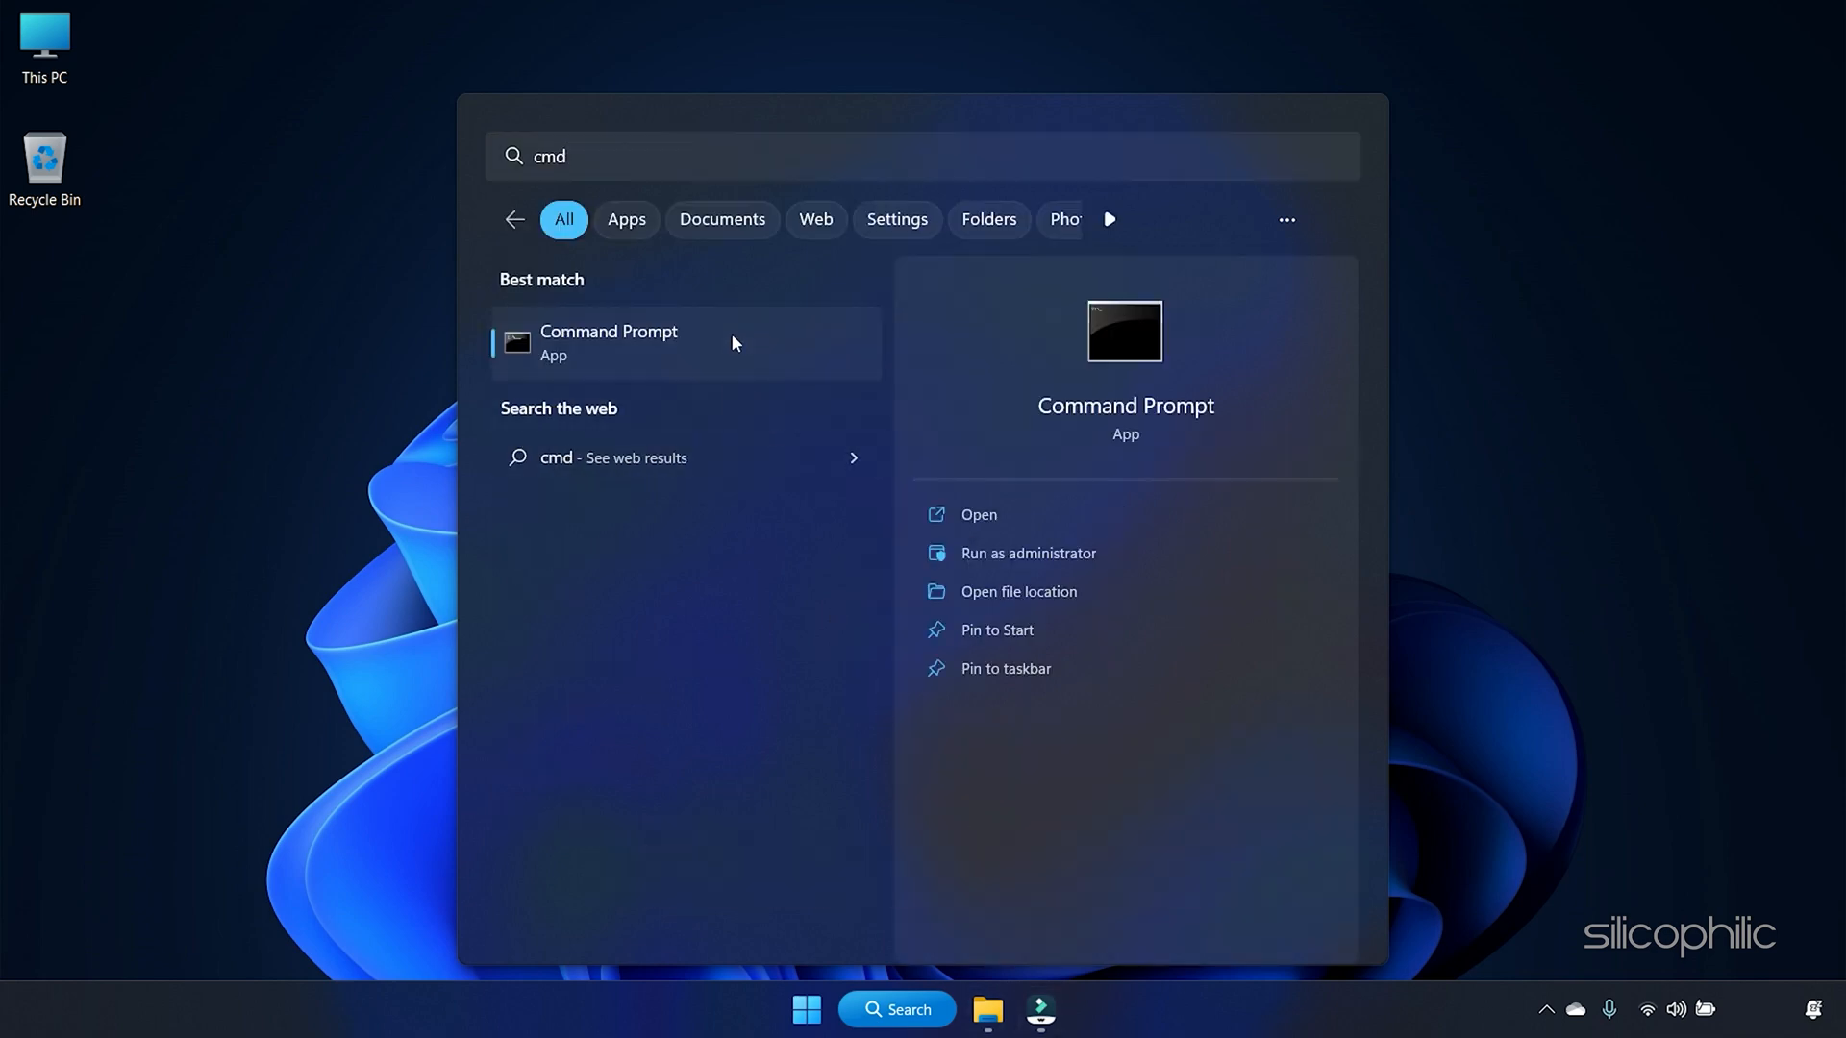
pyautogui.rightClick(607, 342)
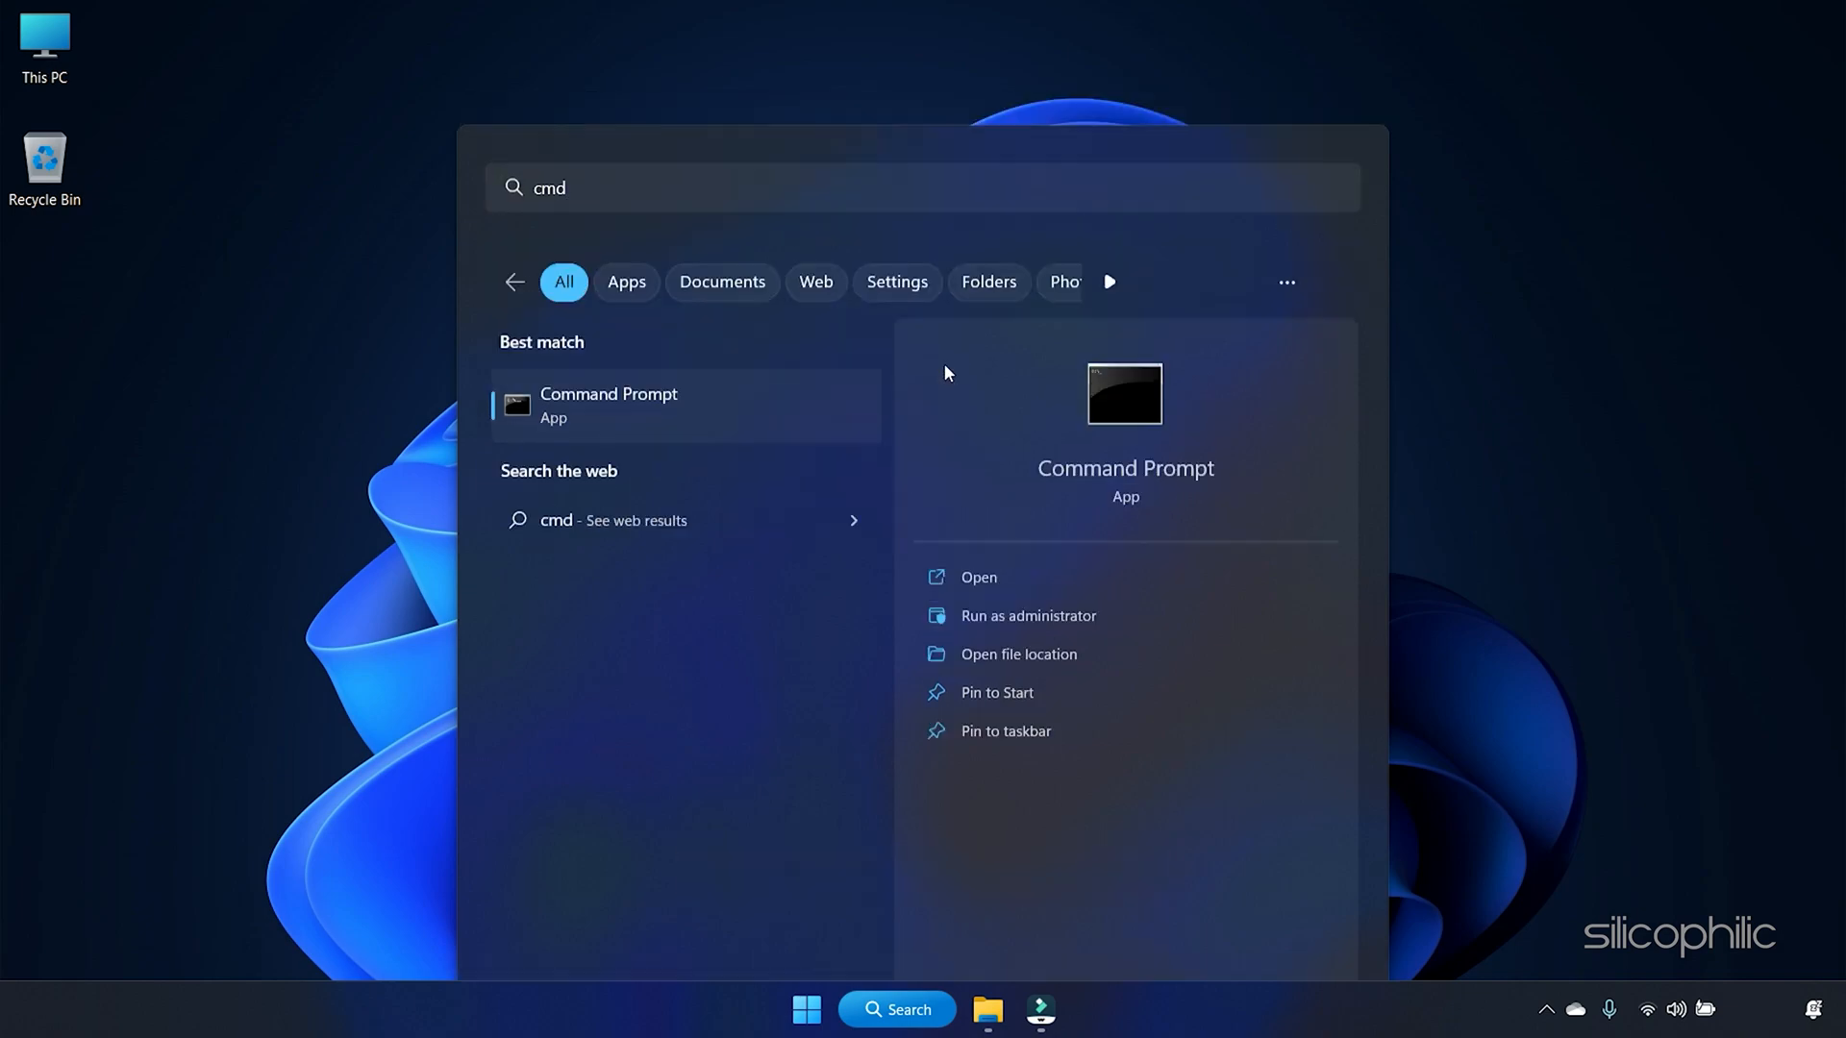
pyautogui.click(1026, 615)
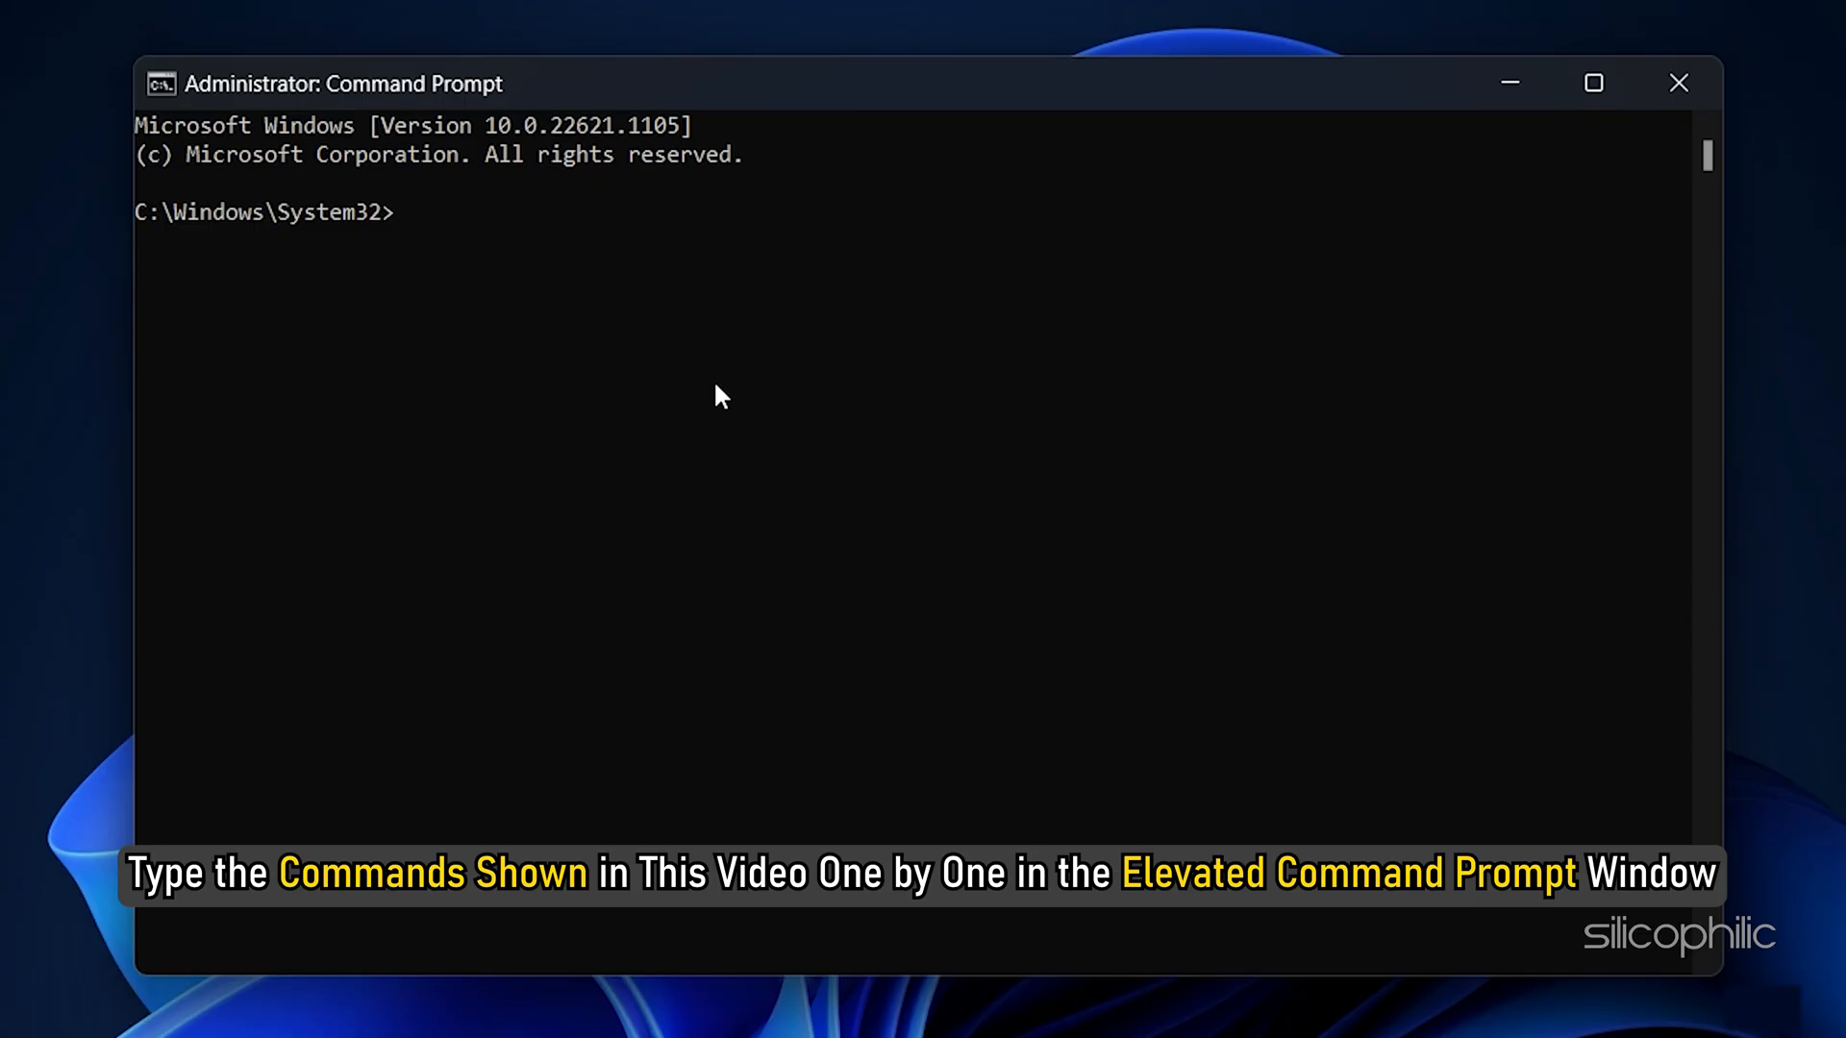
pyautogui.moveTo(840, 113)
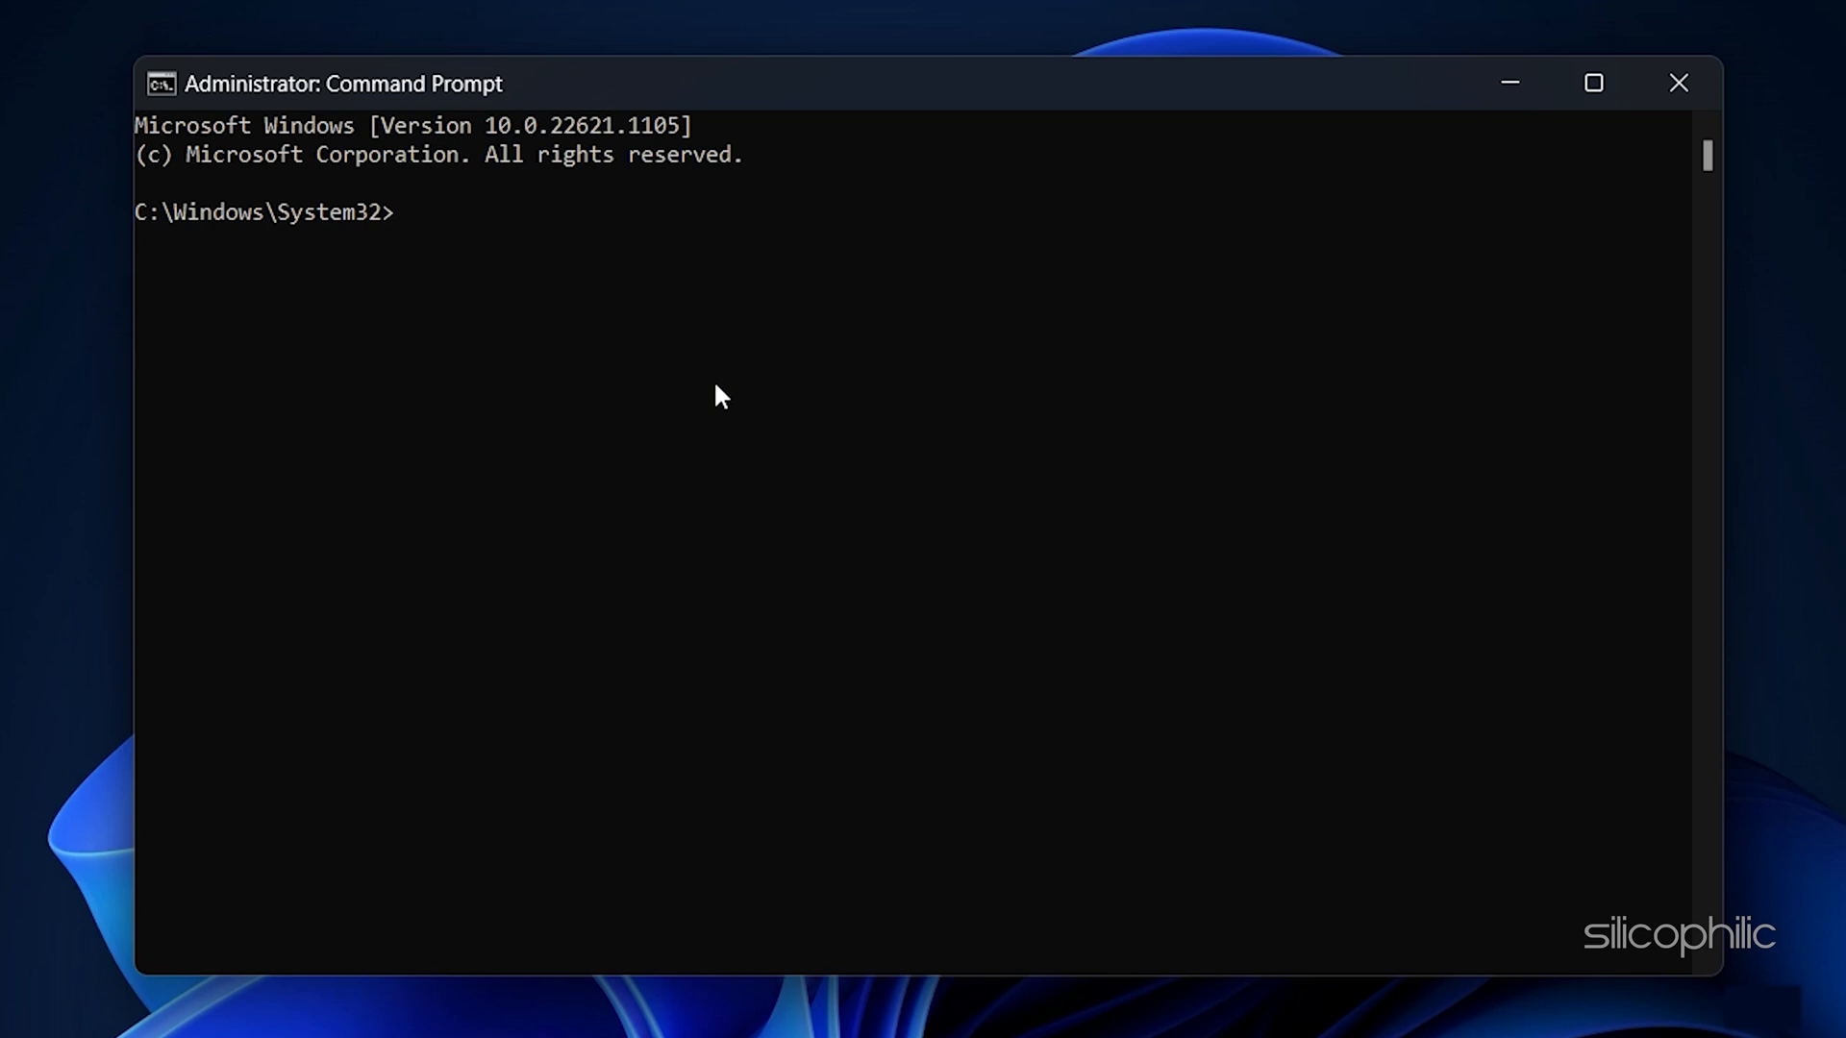
# Run ipconfig /flushdns and ipconfig /release to flush DNS and release the IP
pyautogui.write('ipconfig /f')
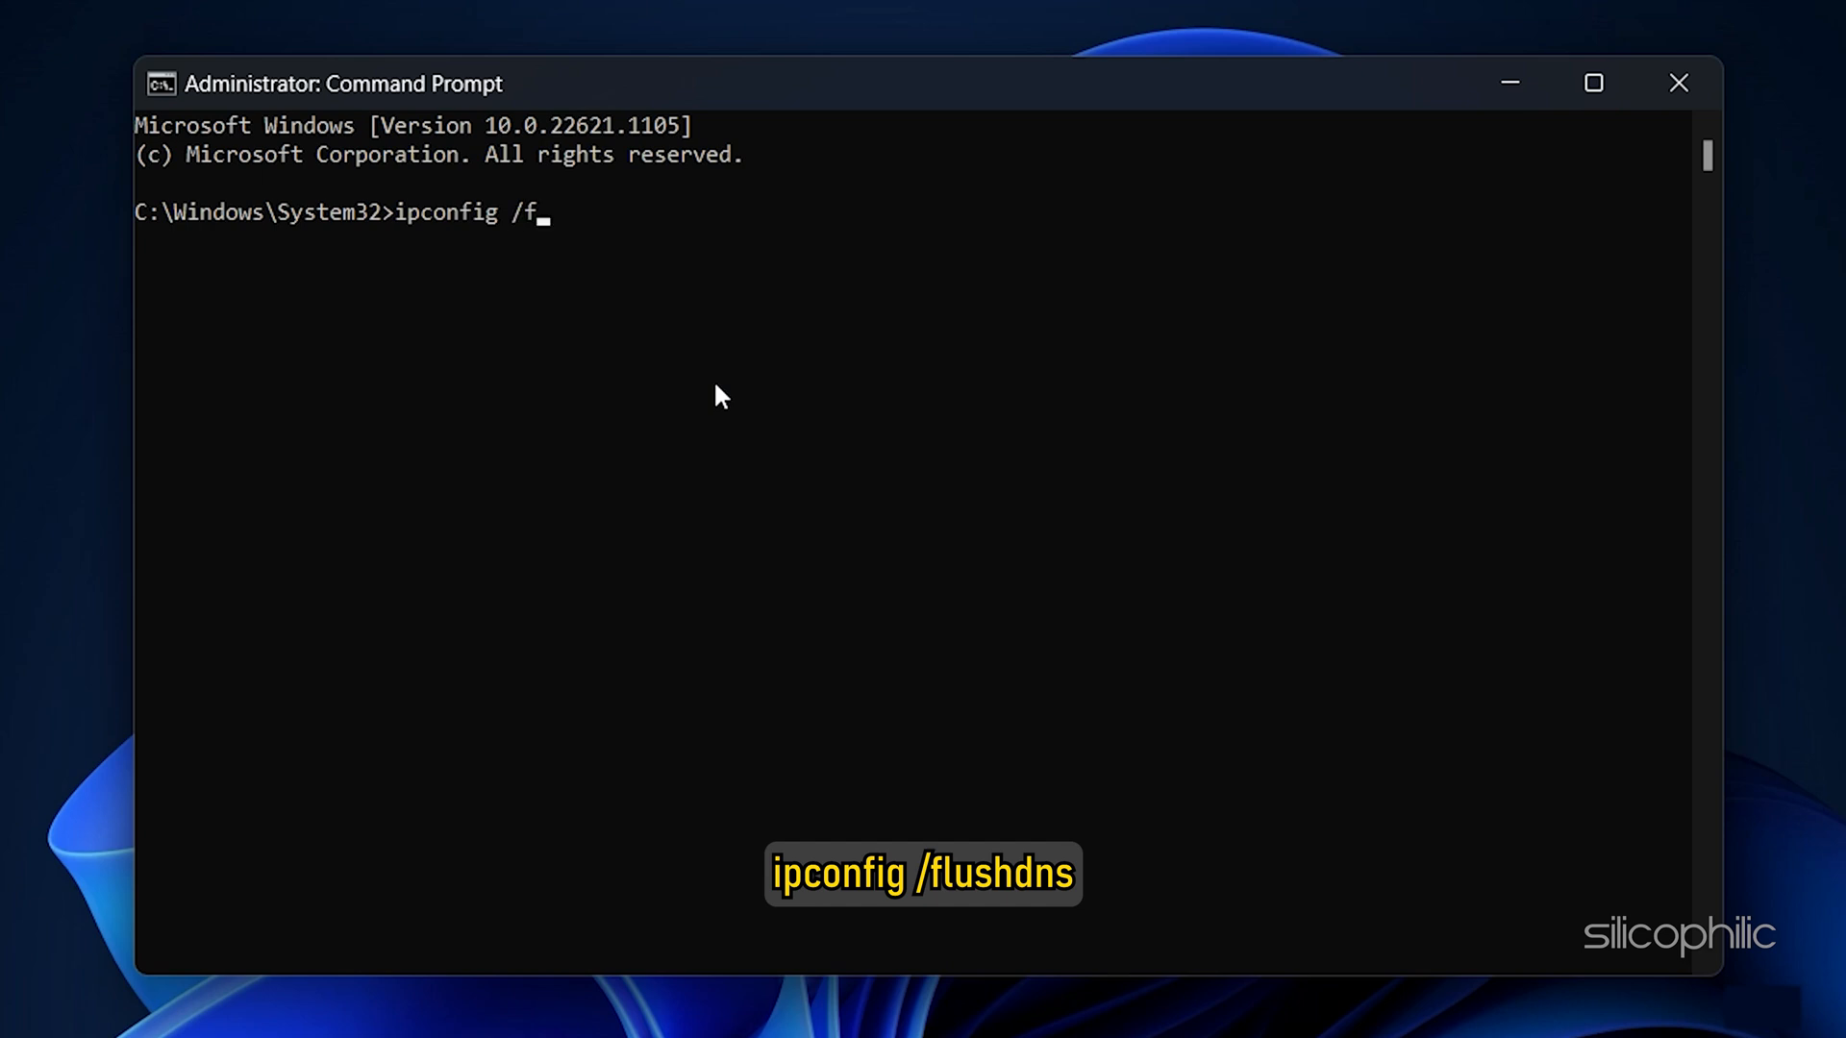
pyautogui.write('lushdns')
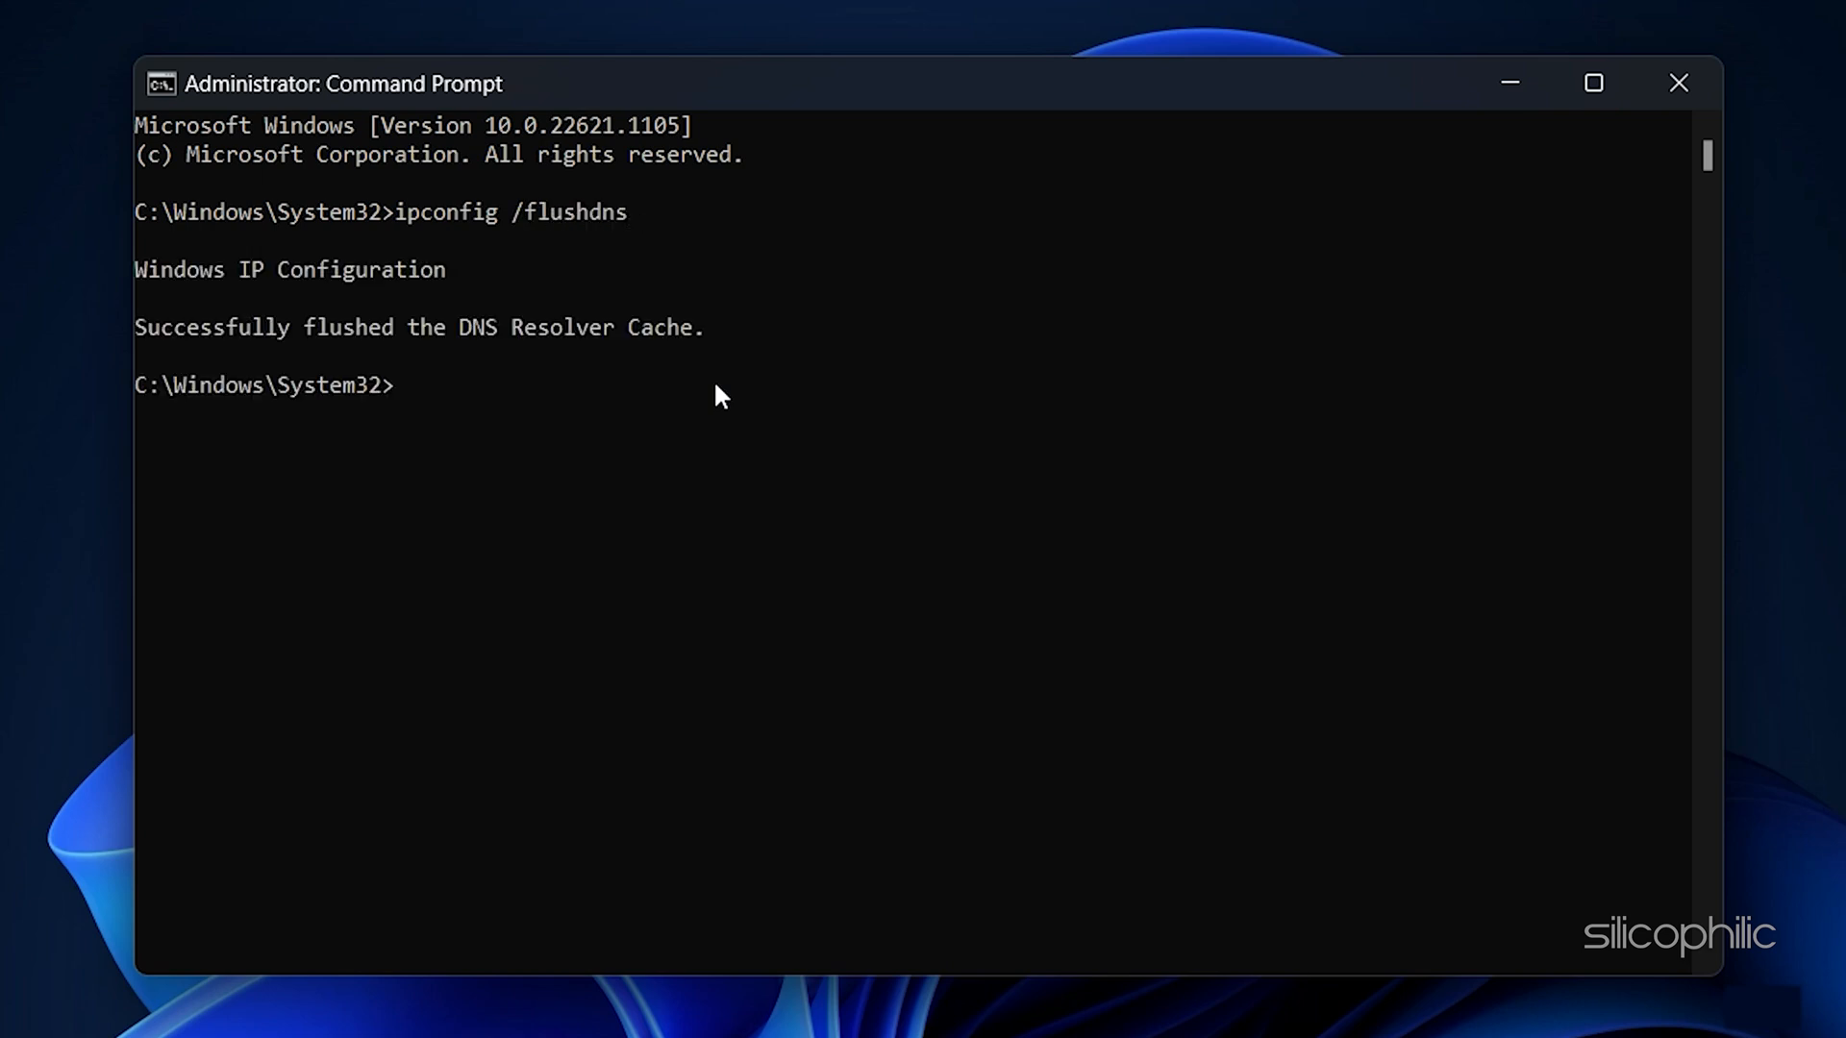
pyautogui.write('ipconfig /release')
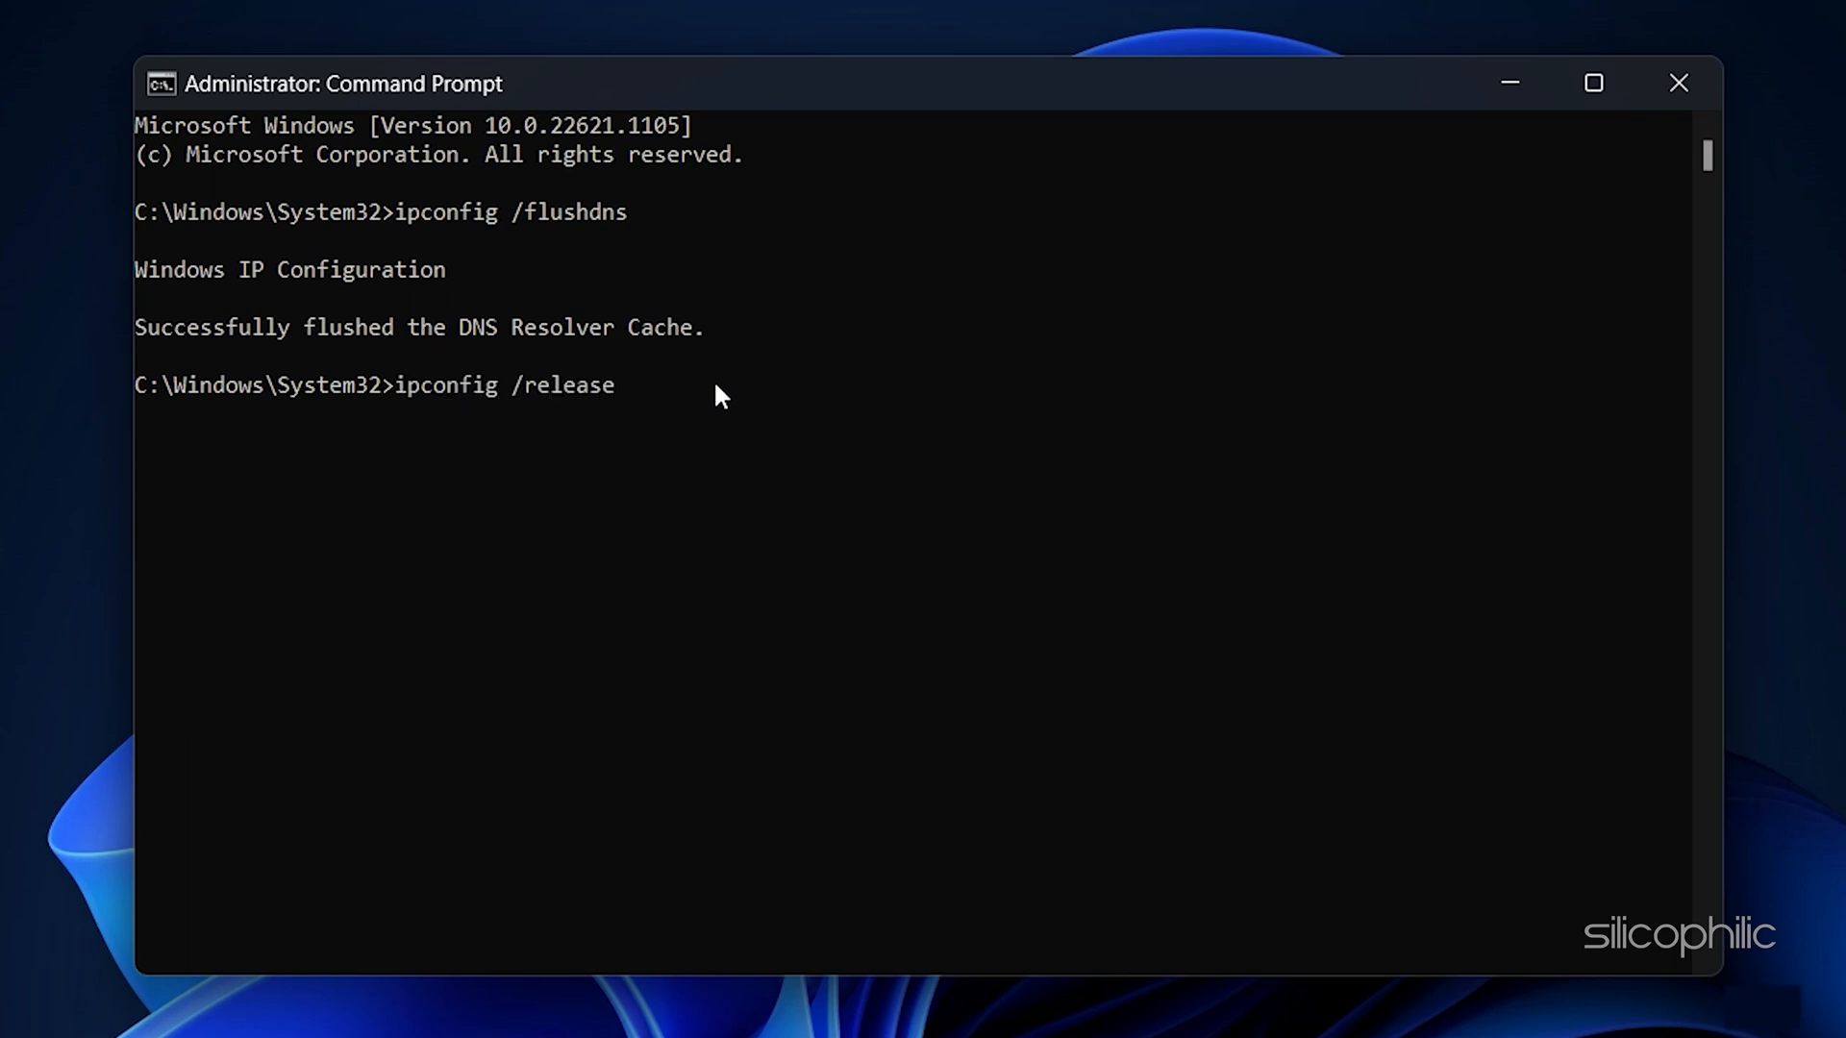
pyautogui.press('enter')
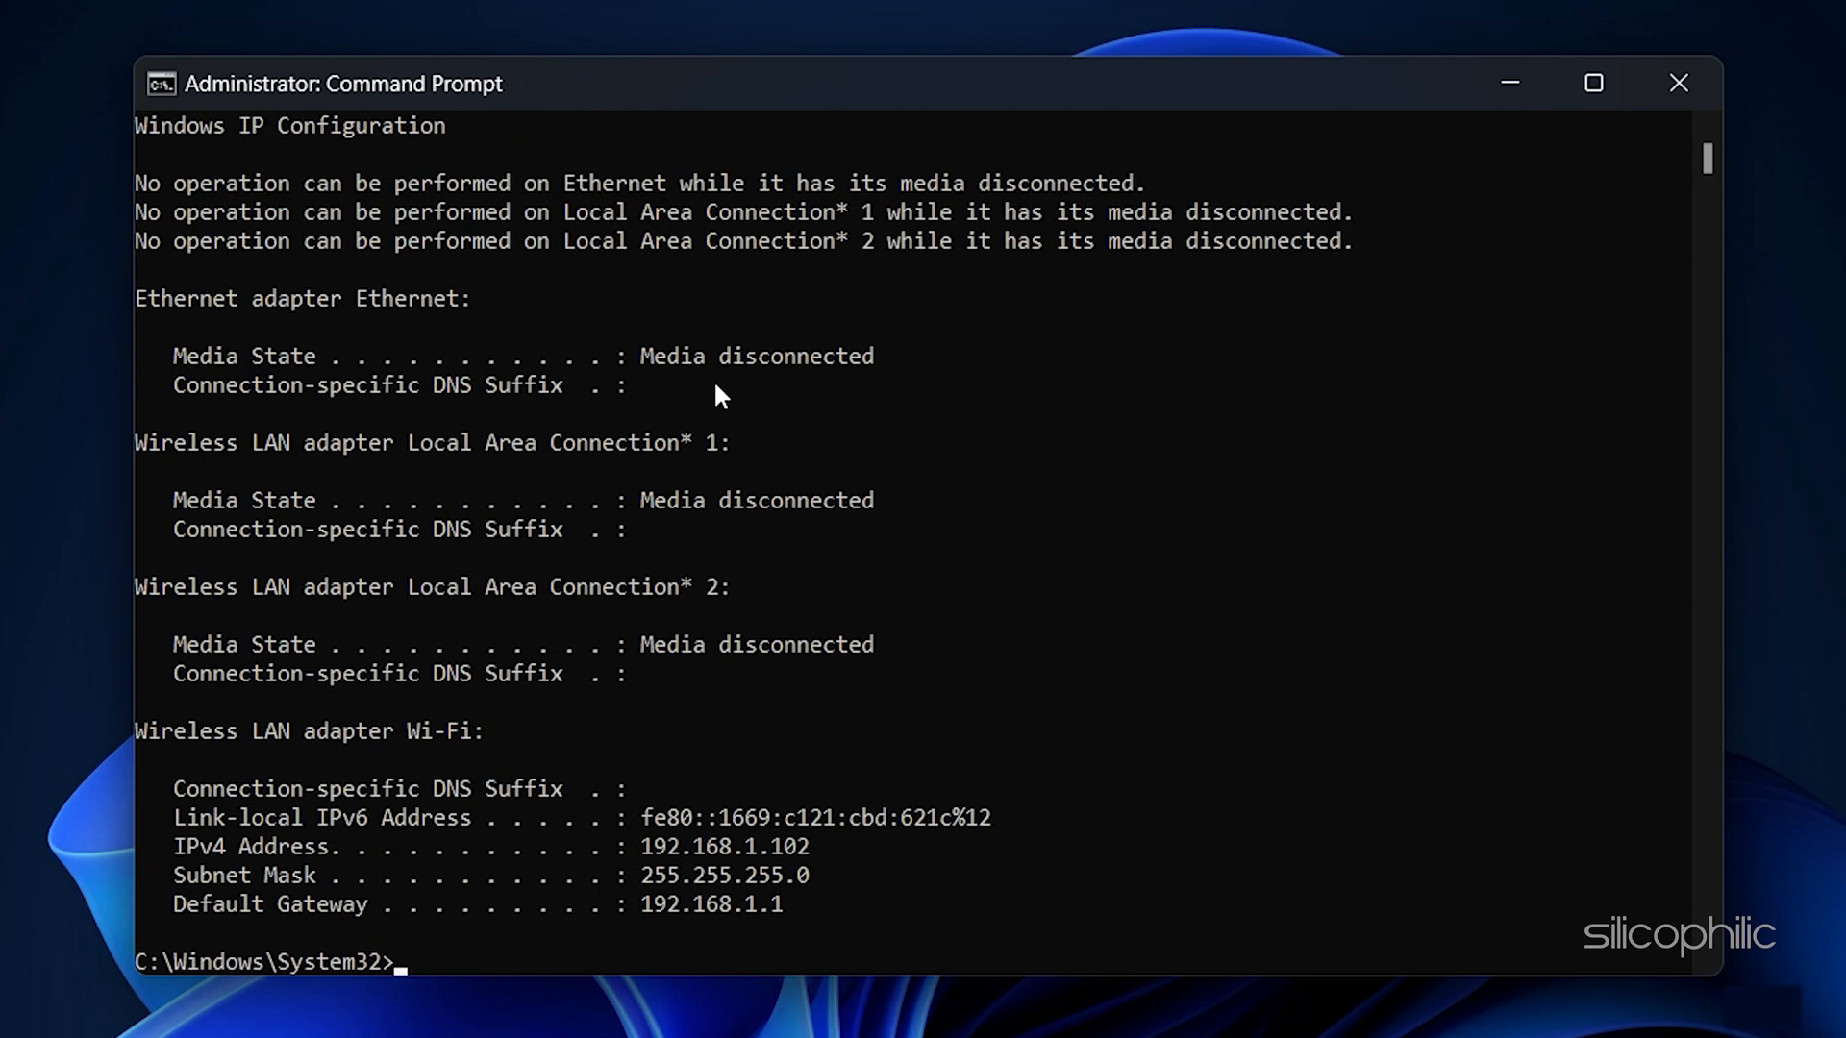
# Run netsh int ip reset and netsh winsock reset to reset the IP stack and Winsock
pyautogui.write('netsh int ip r')
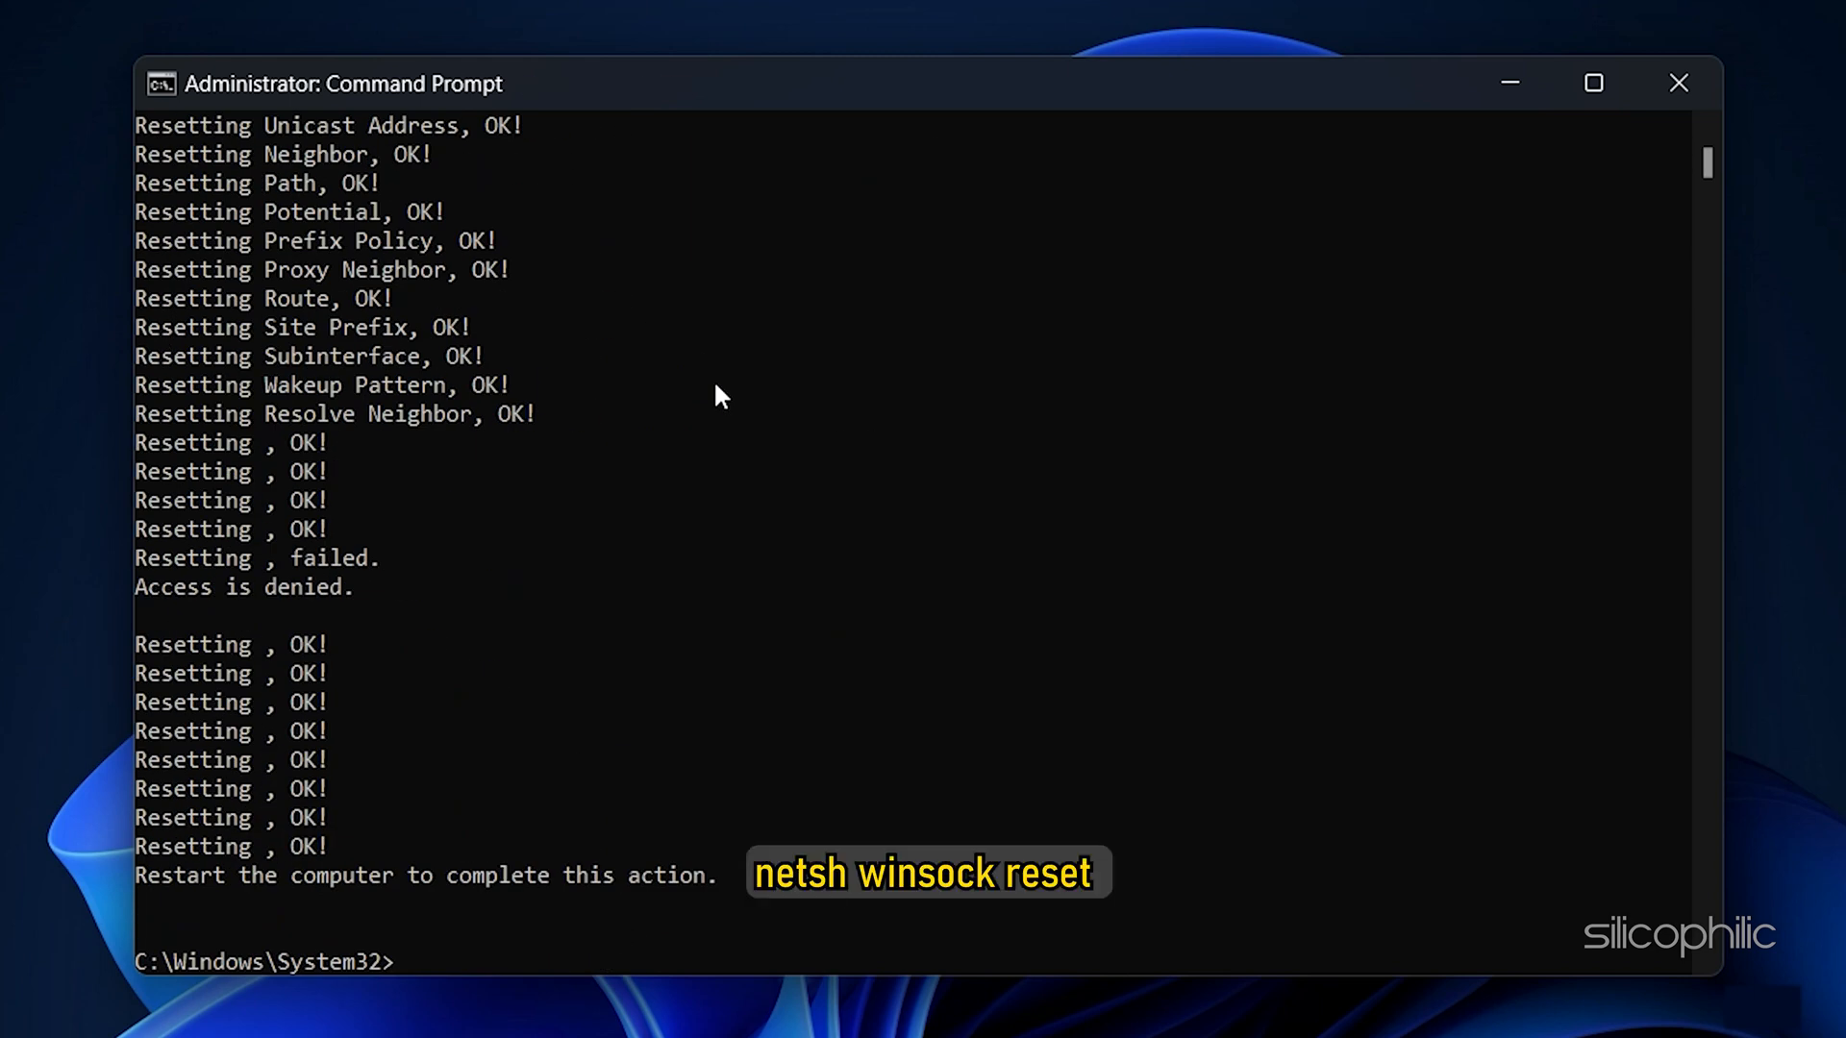
pyautogui.write('netsh winsock re')
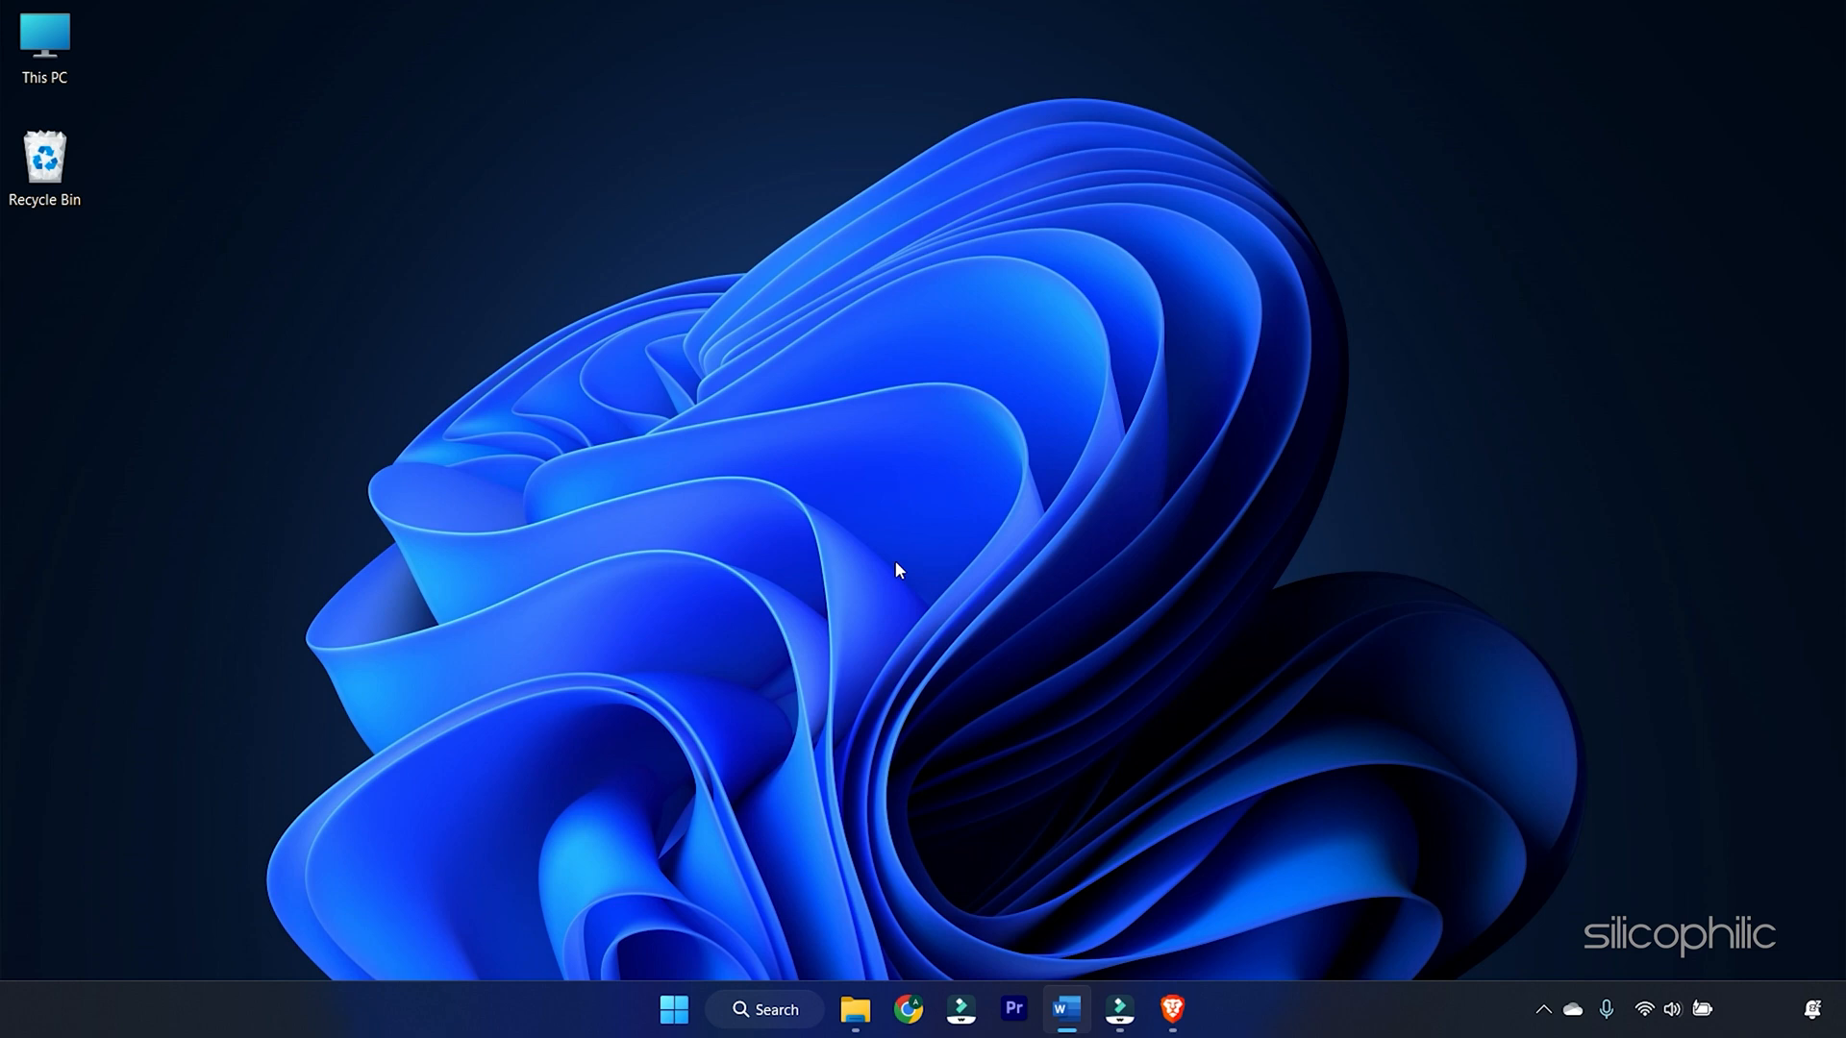
# Bring up Windows Settings with Win+I after the command-line resets
pyautogui.press('Win+i')
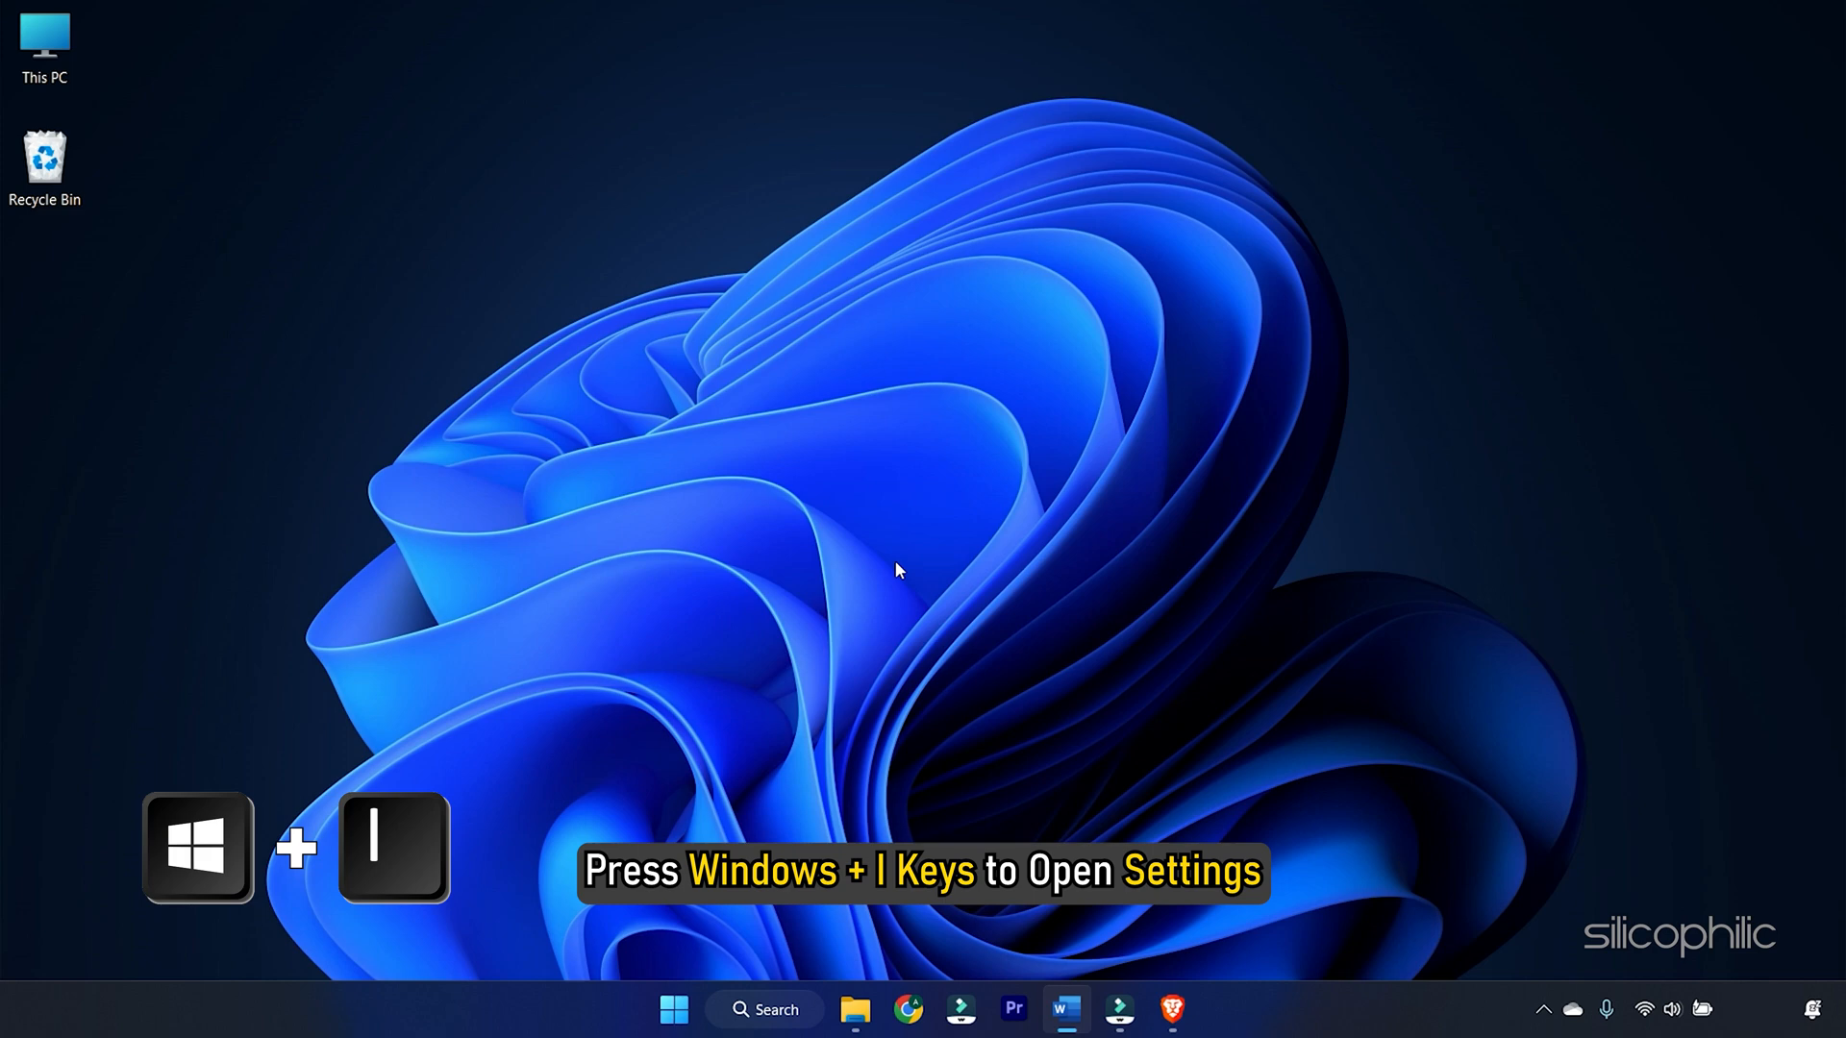
# Reach Network Connections via Network & internet > Advanced network settings > More network adapter options
pyautogui.press('Win+i')
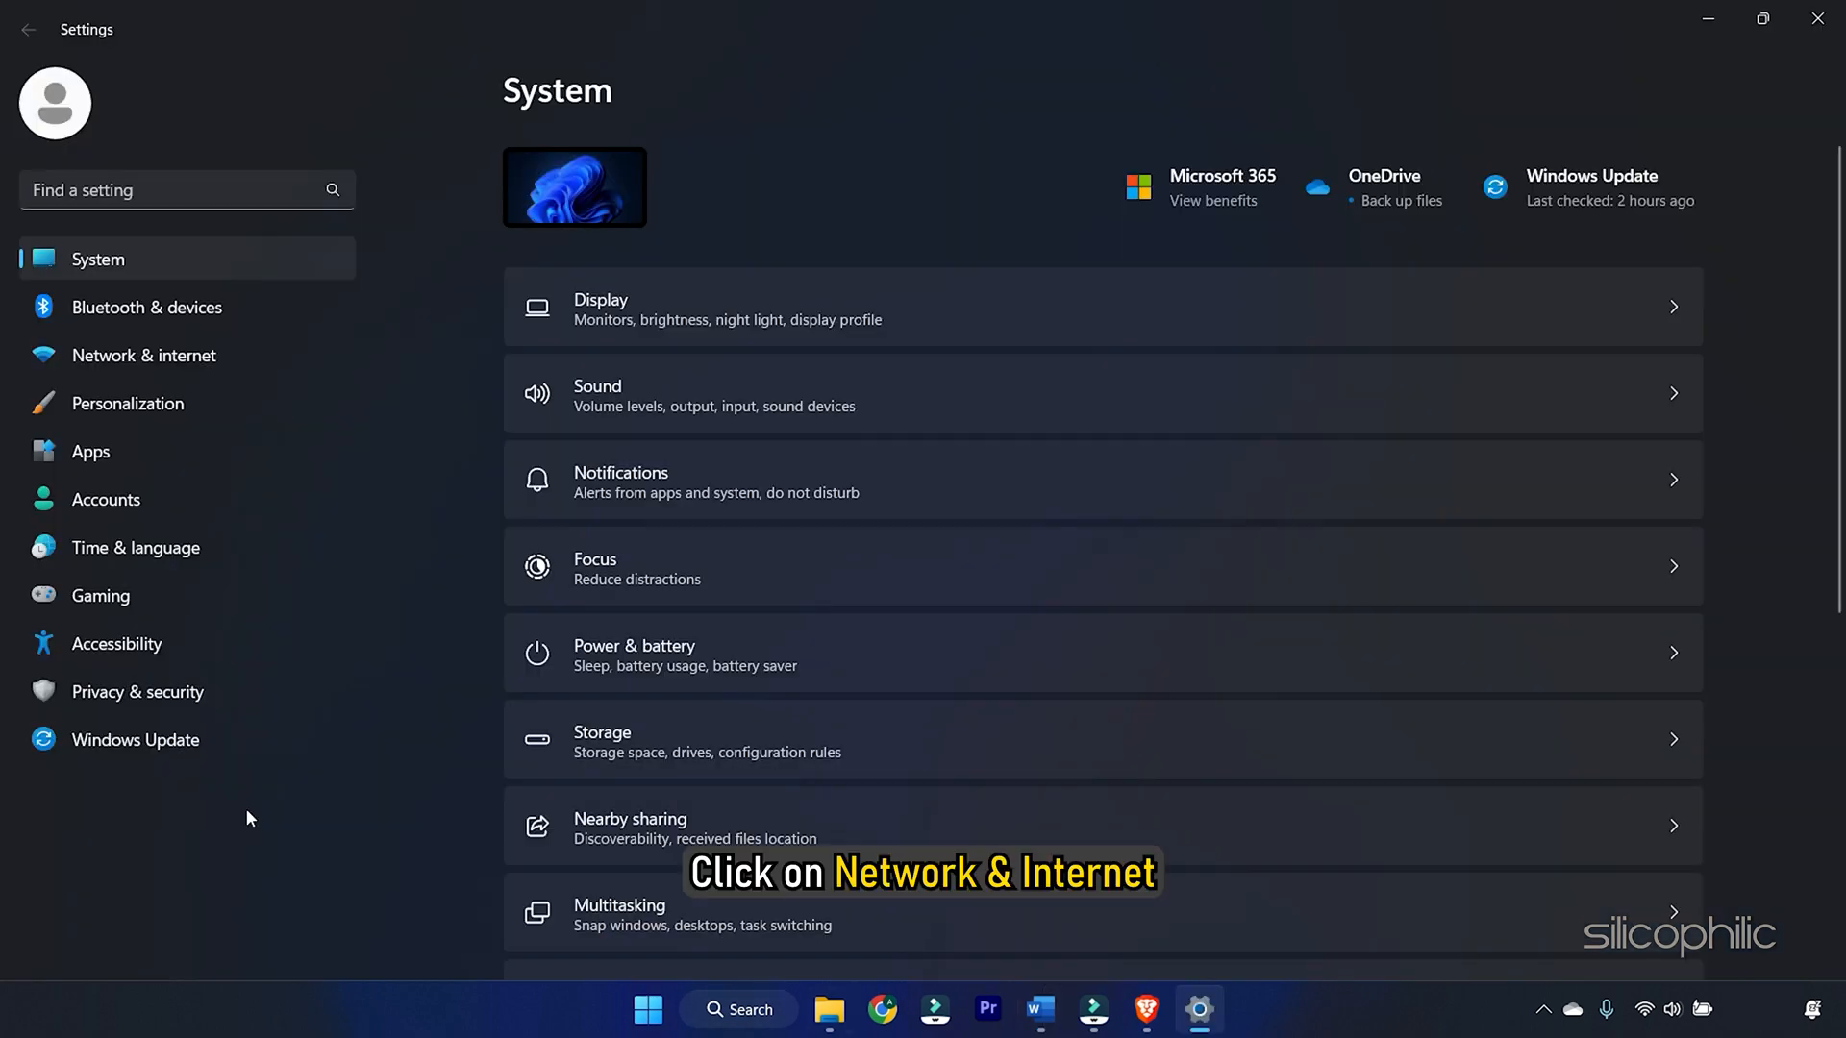
pyautogui.click(144, 354)
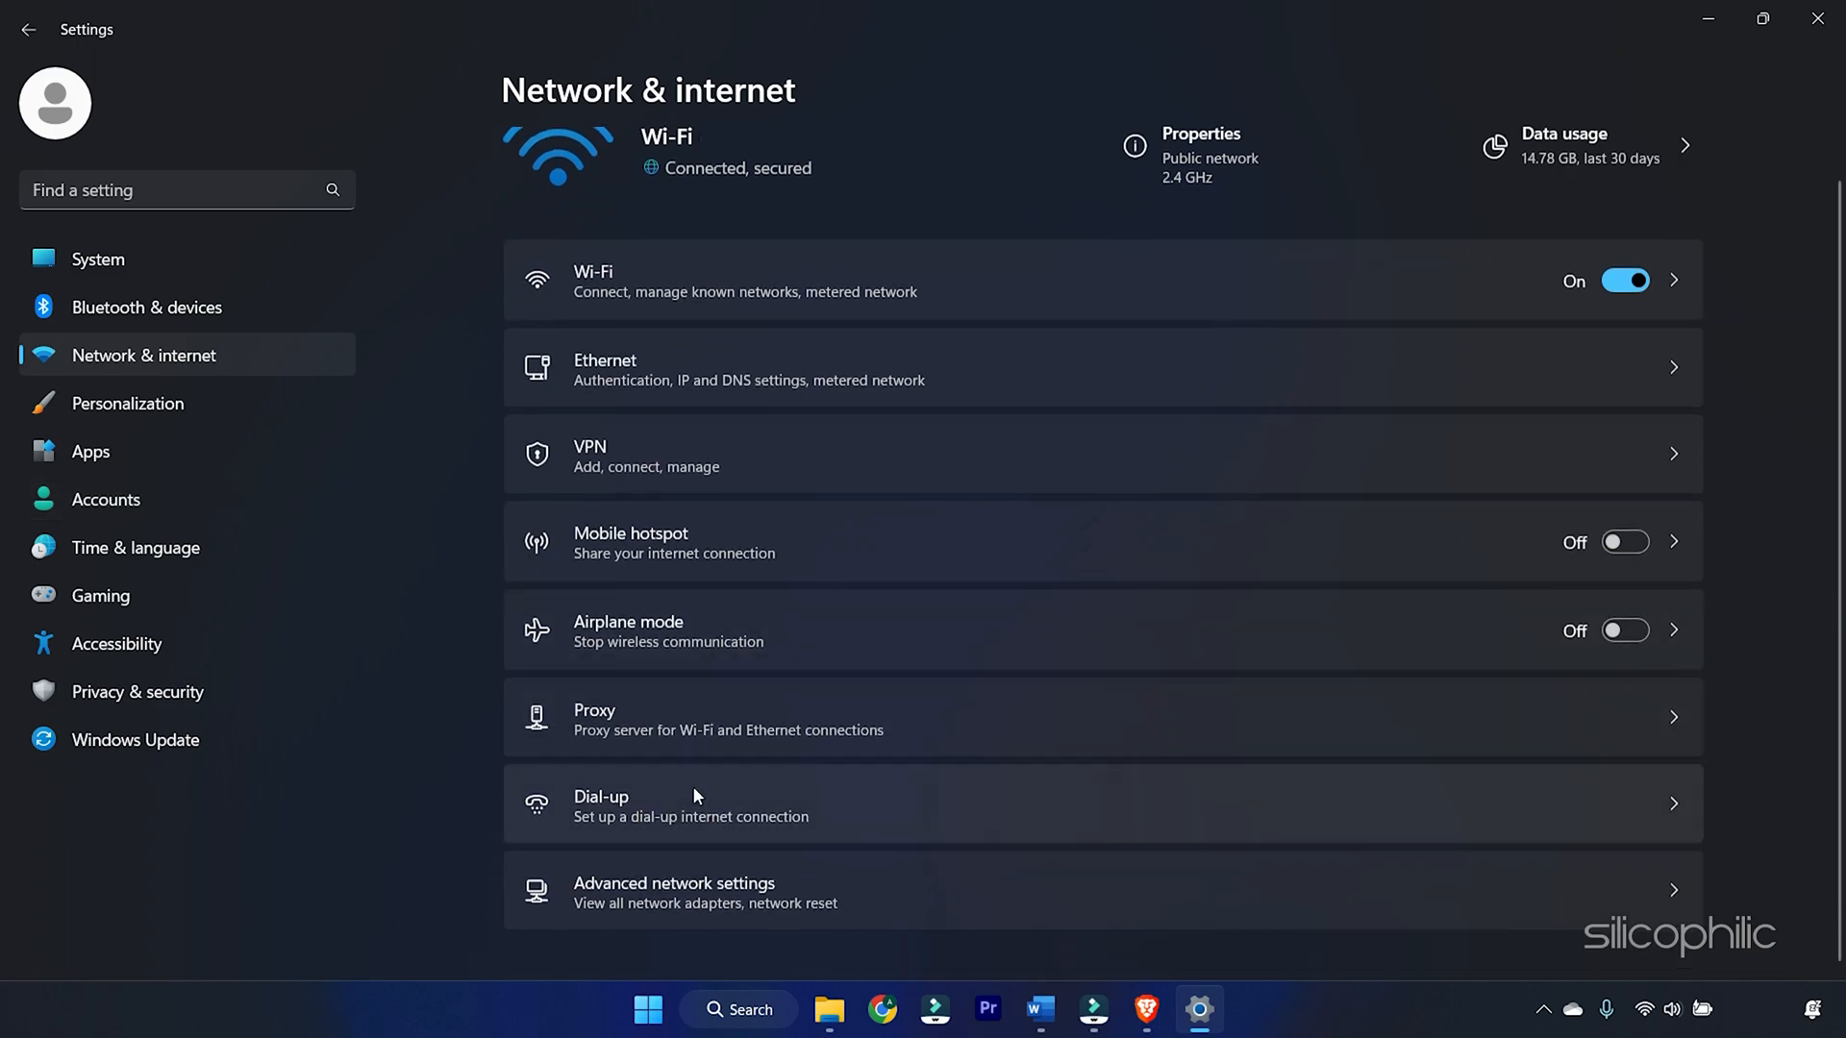
pyautogui.click(675, 890)
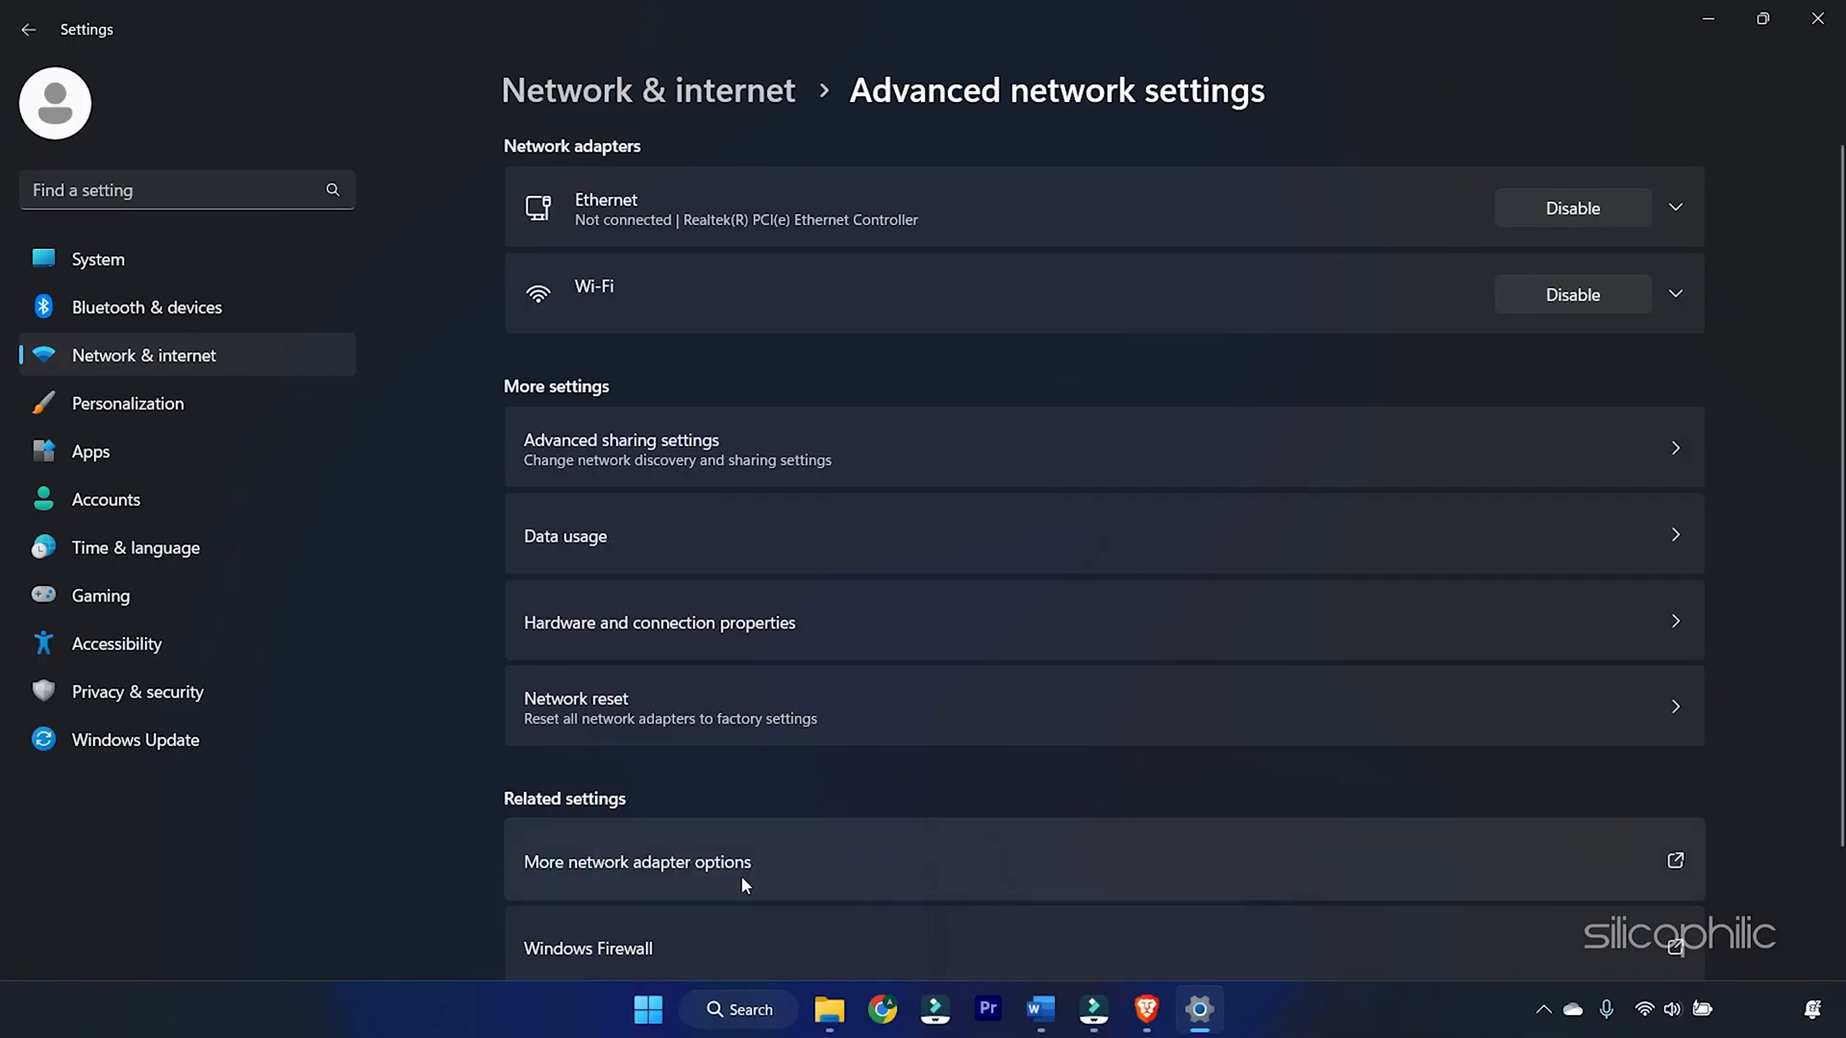
pyautogui.click(636, 862)
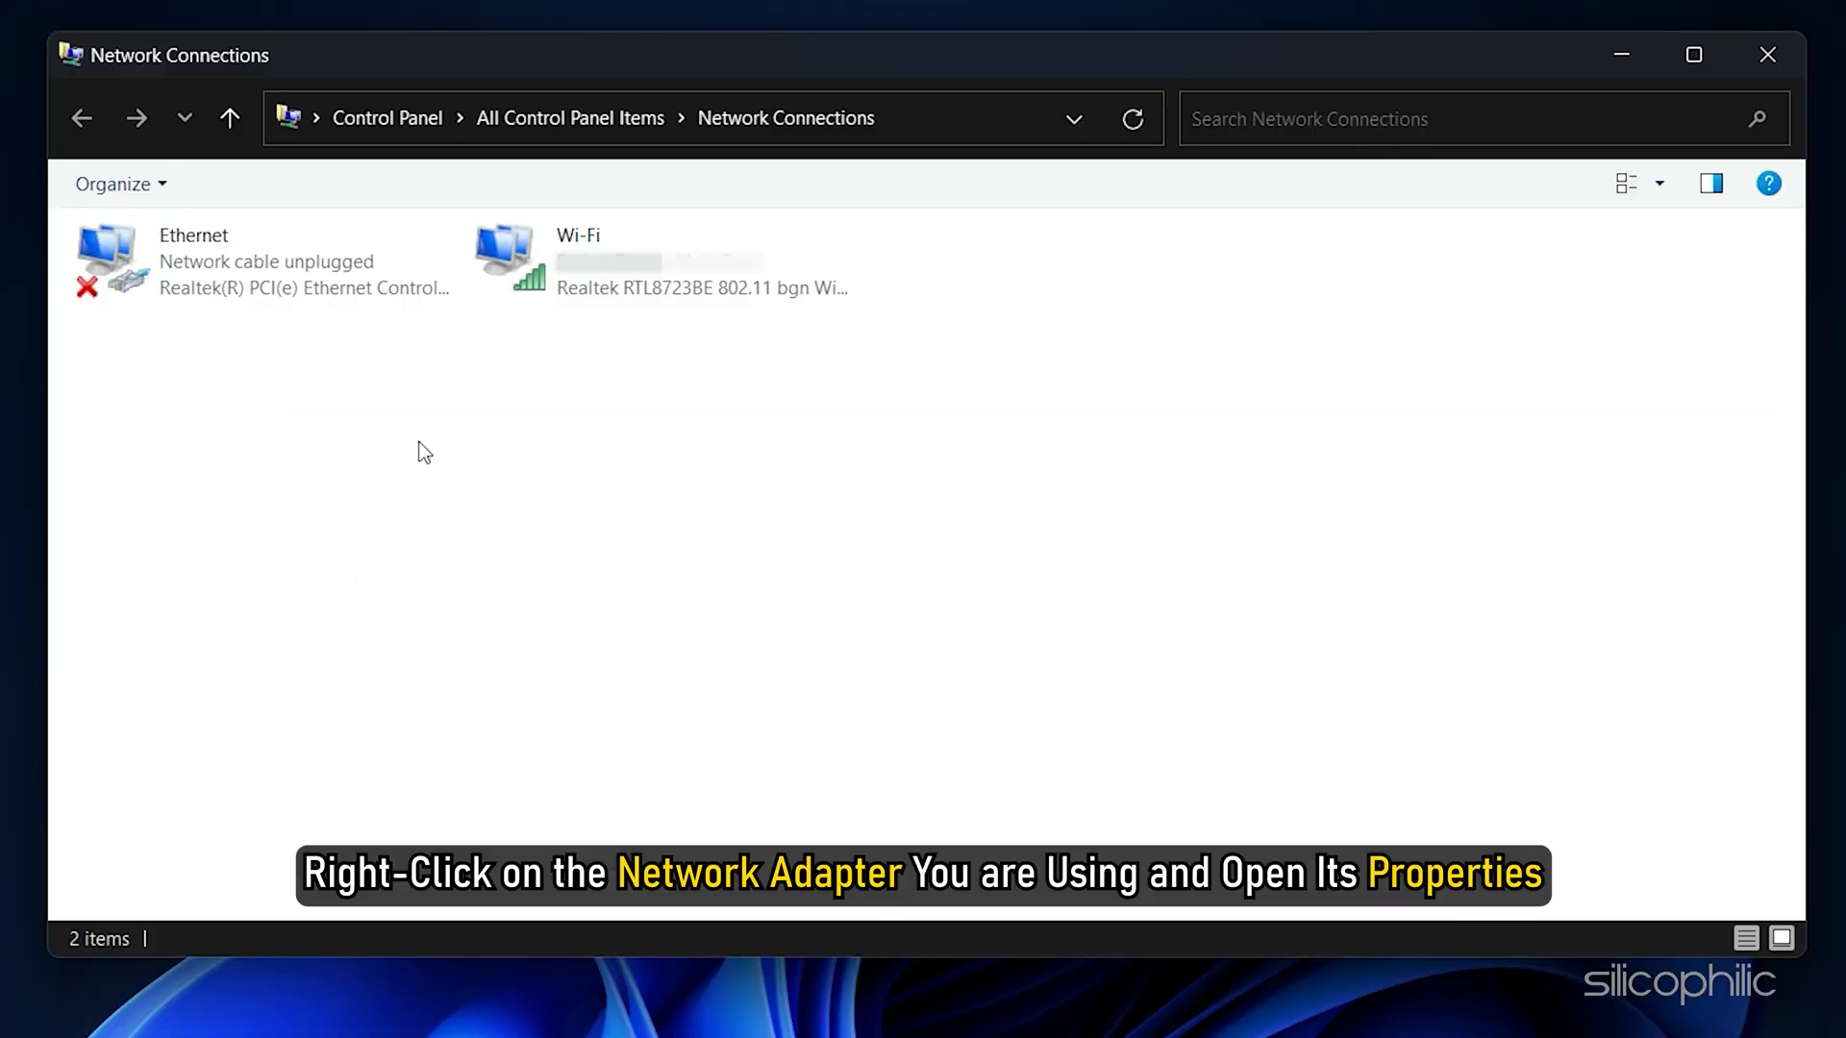
# Get to the Wi-Fi adapter's Internet Protocol Version 4 (TCP/IPv4) properties
pyautogui.click(577, 261)
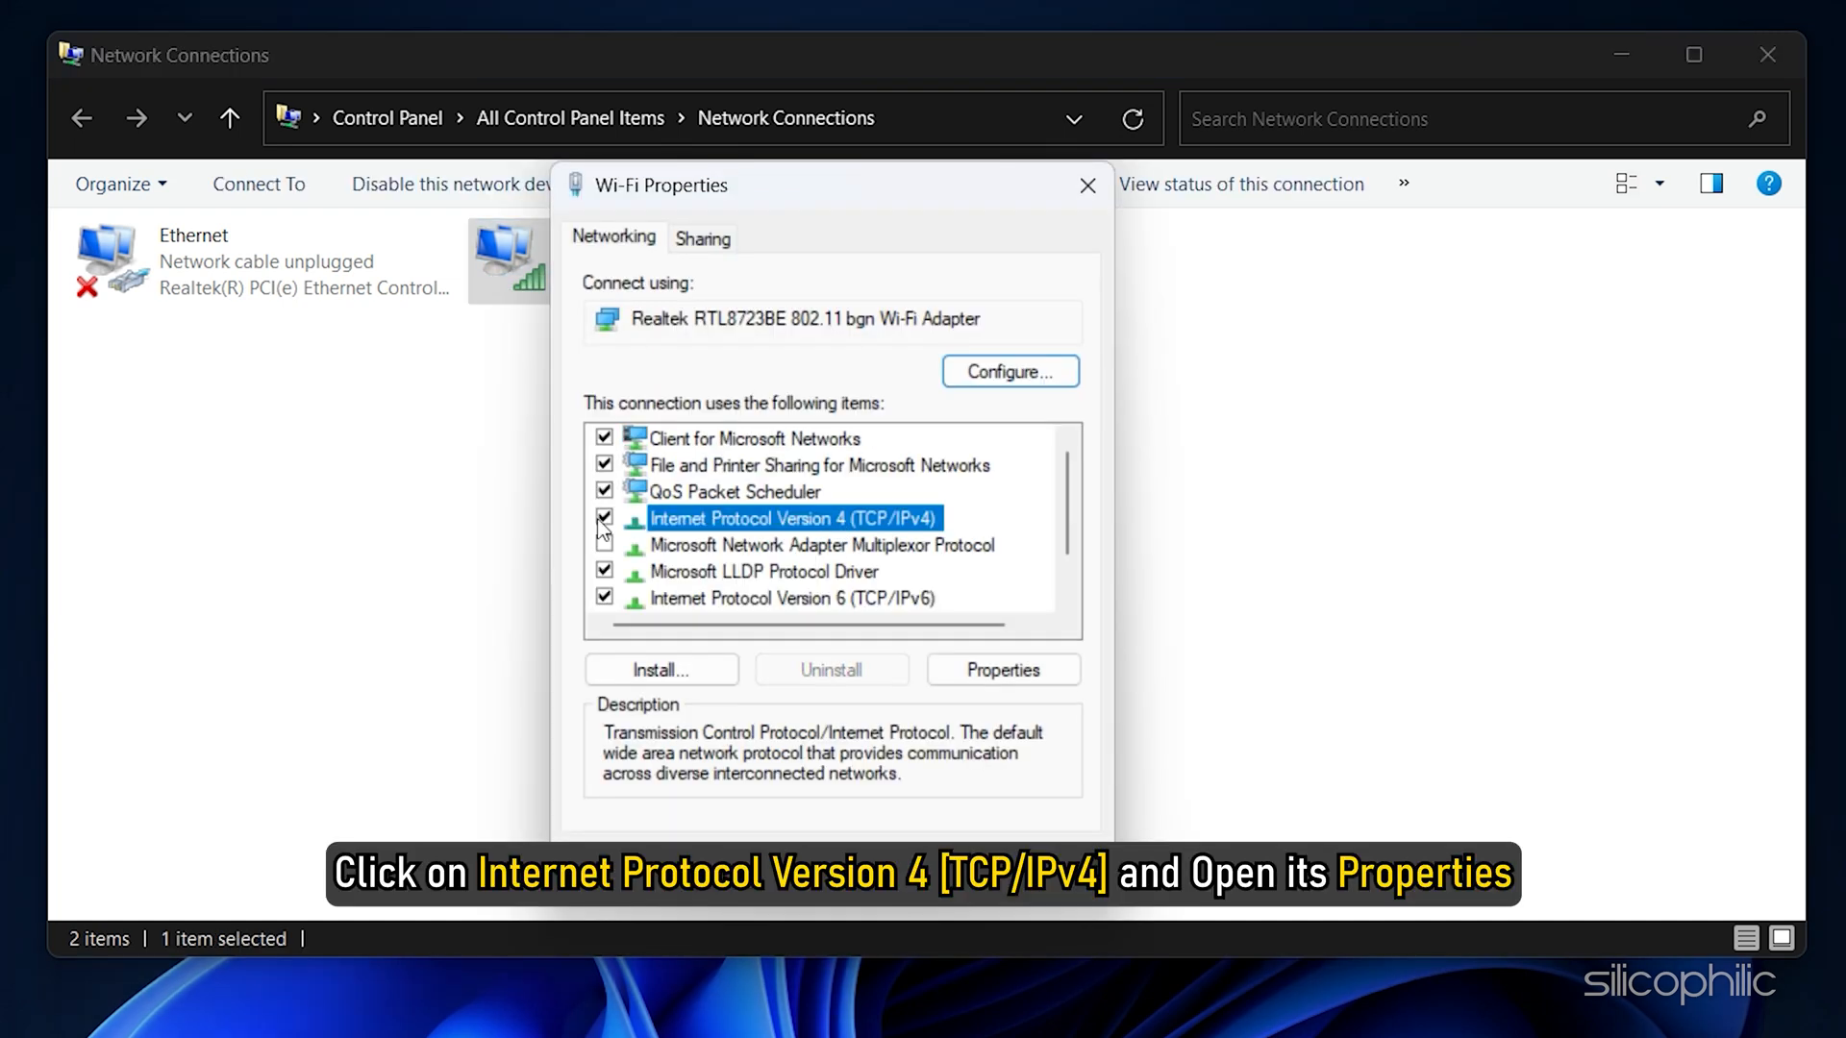
pyautogui.click(604, 544)
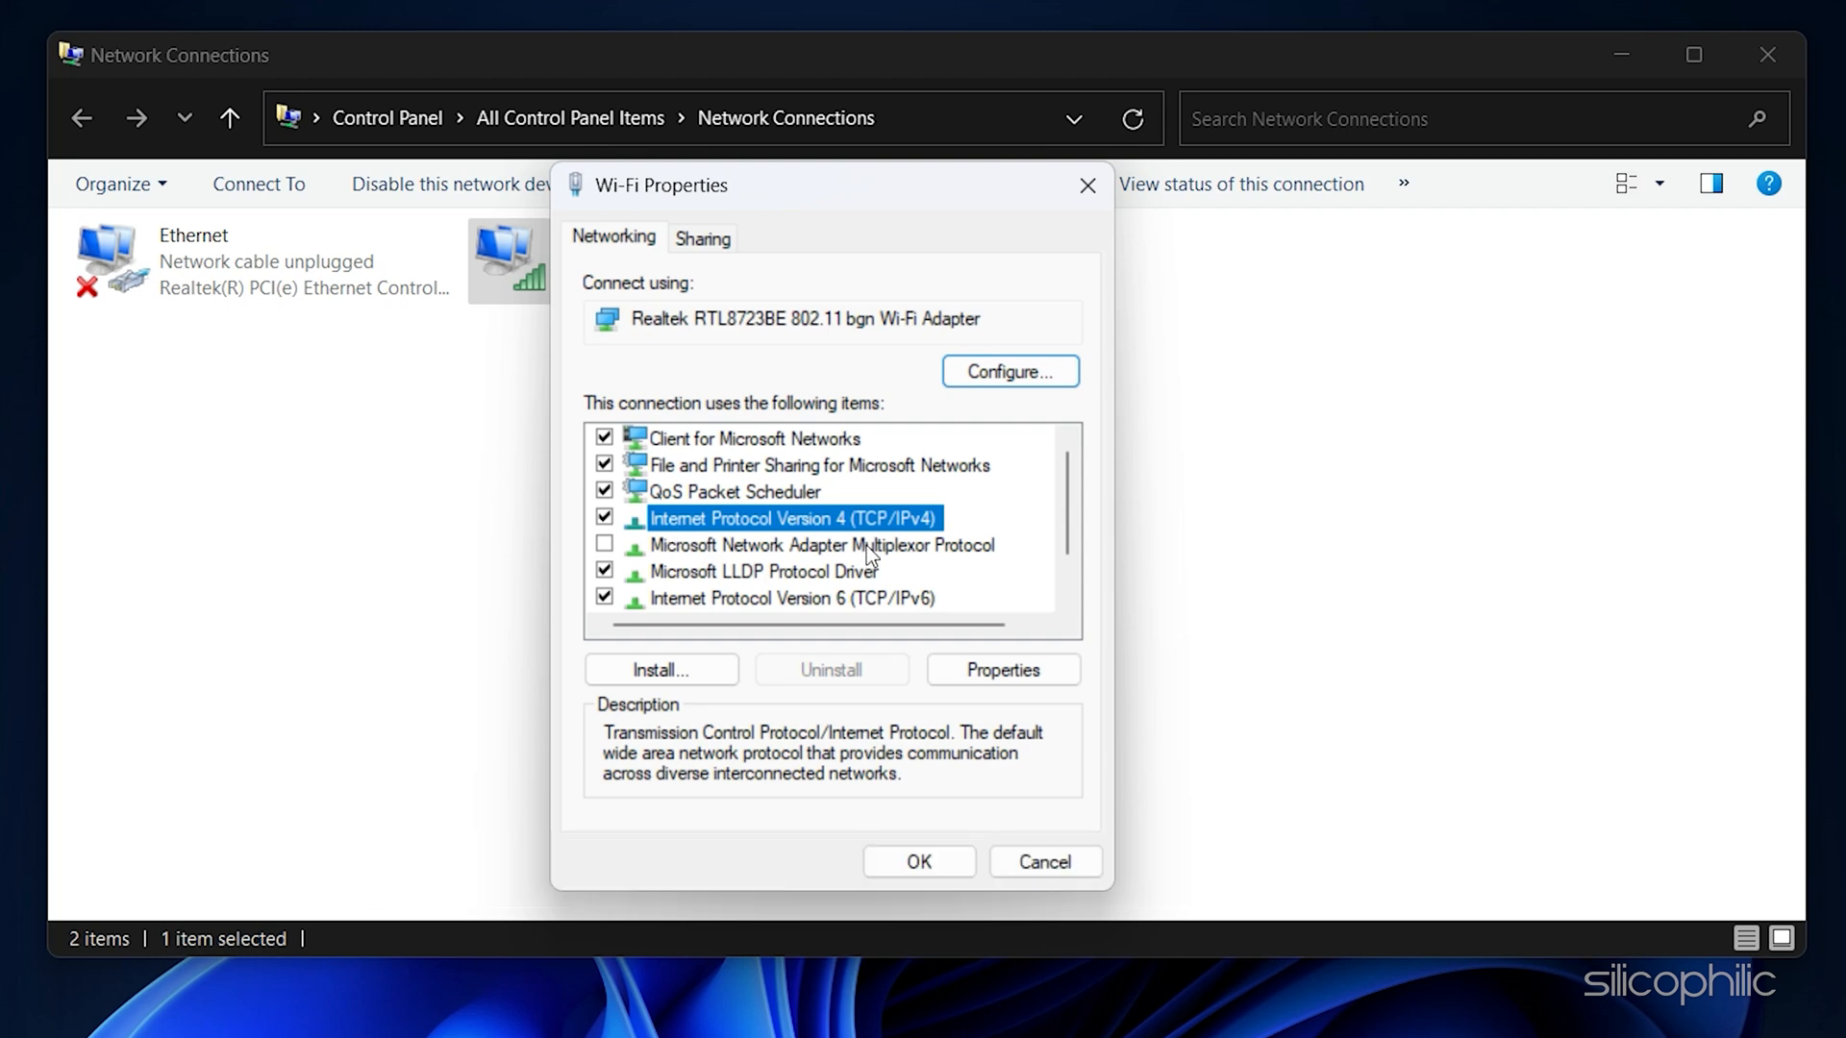
pyautogui.click(1002, 669)
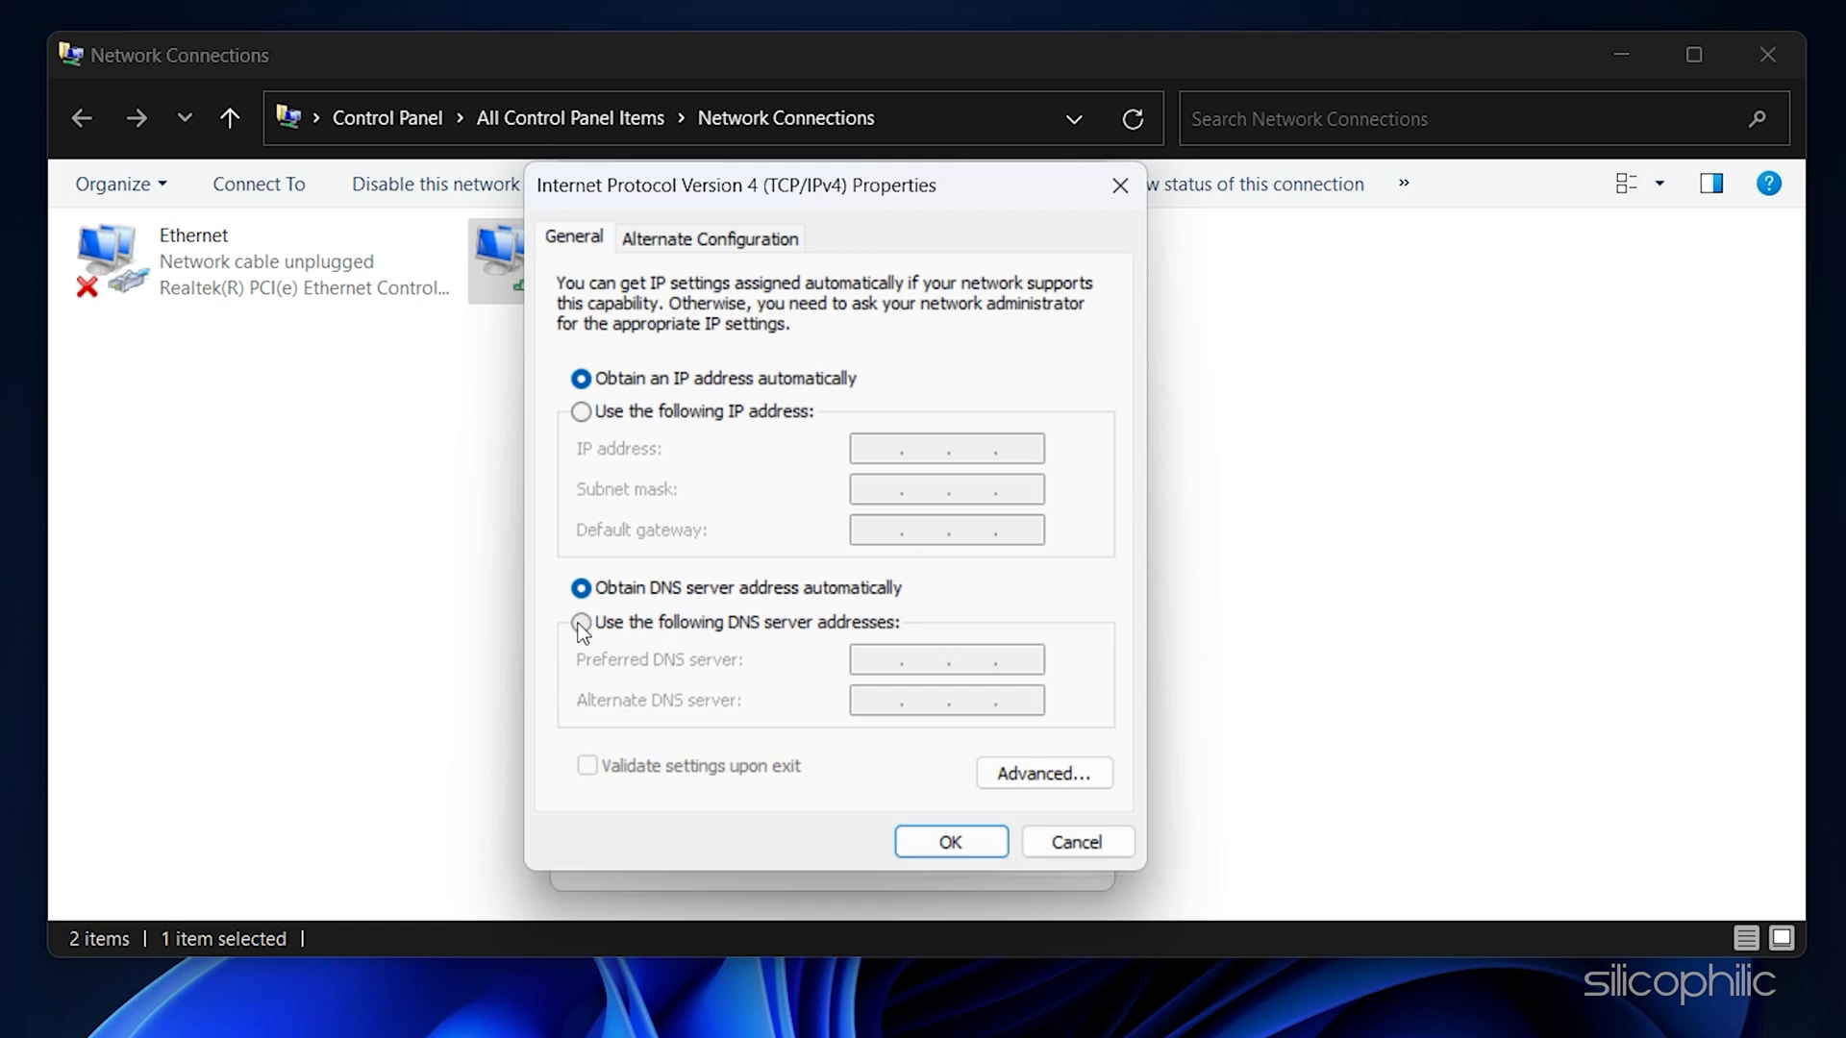
# Set manual DNS servers 8.8.8.8 and 8.8.4.4 for the Wi-Fi adapter and confirm with OK
pyautogui.click(580, 621)
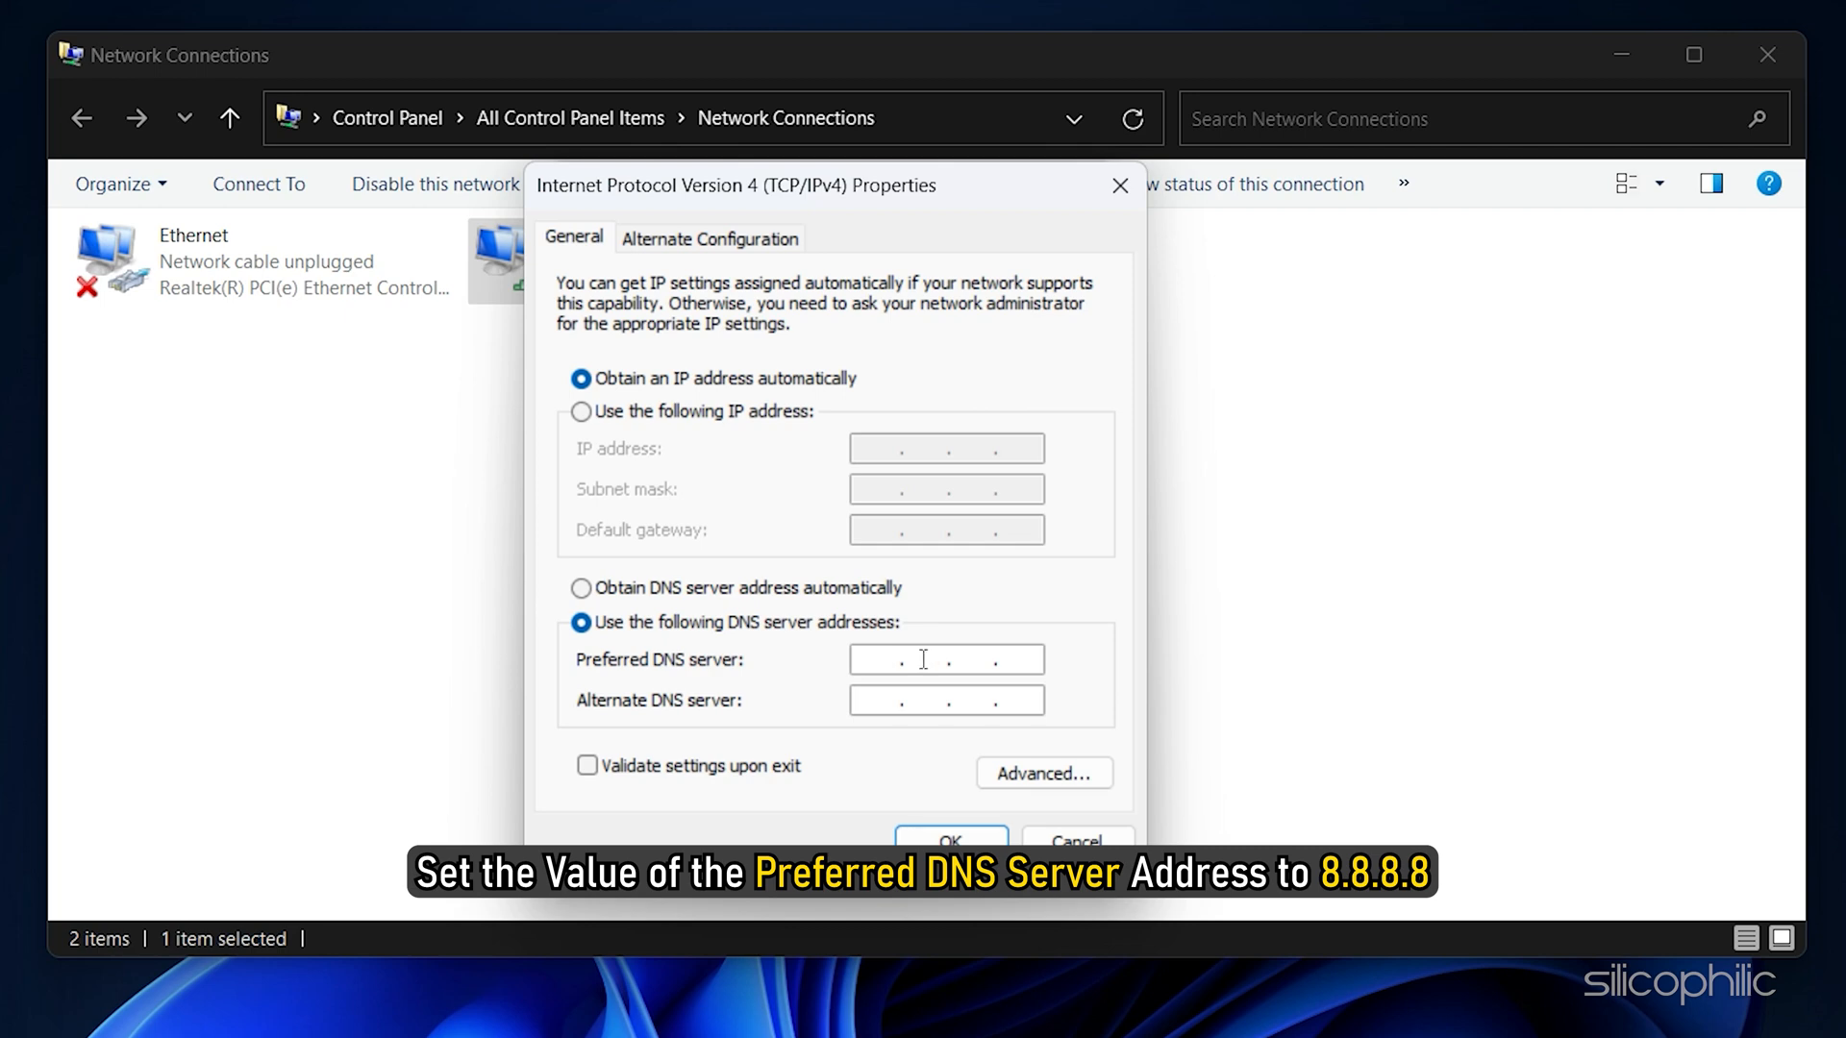
pyautogui.write('8')
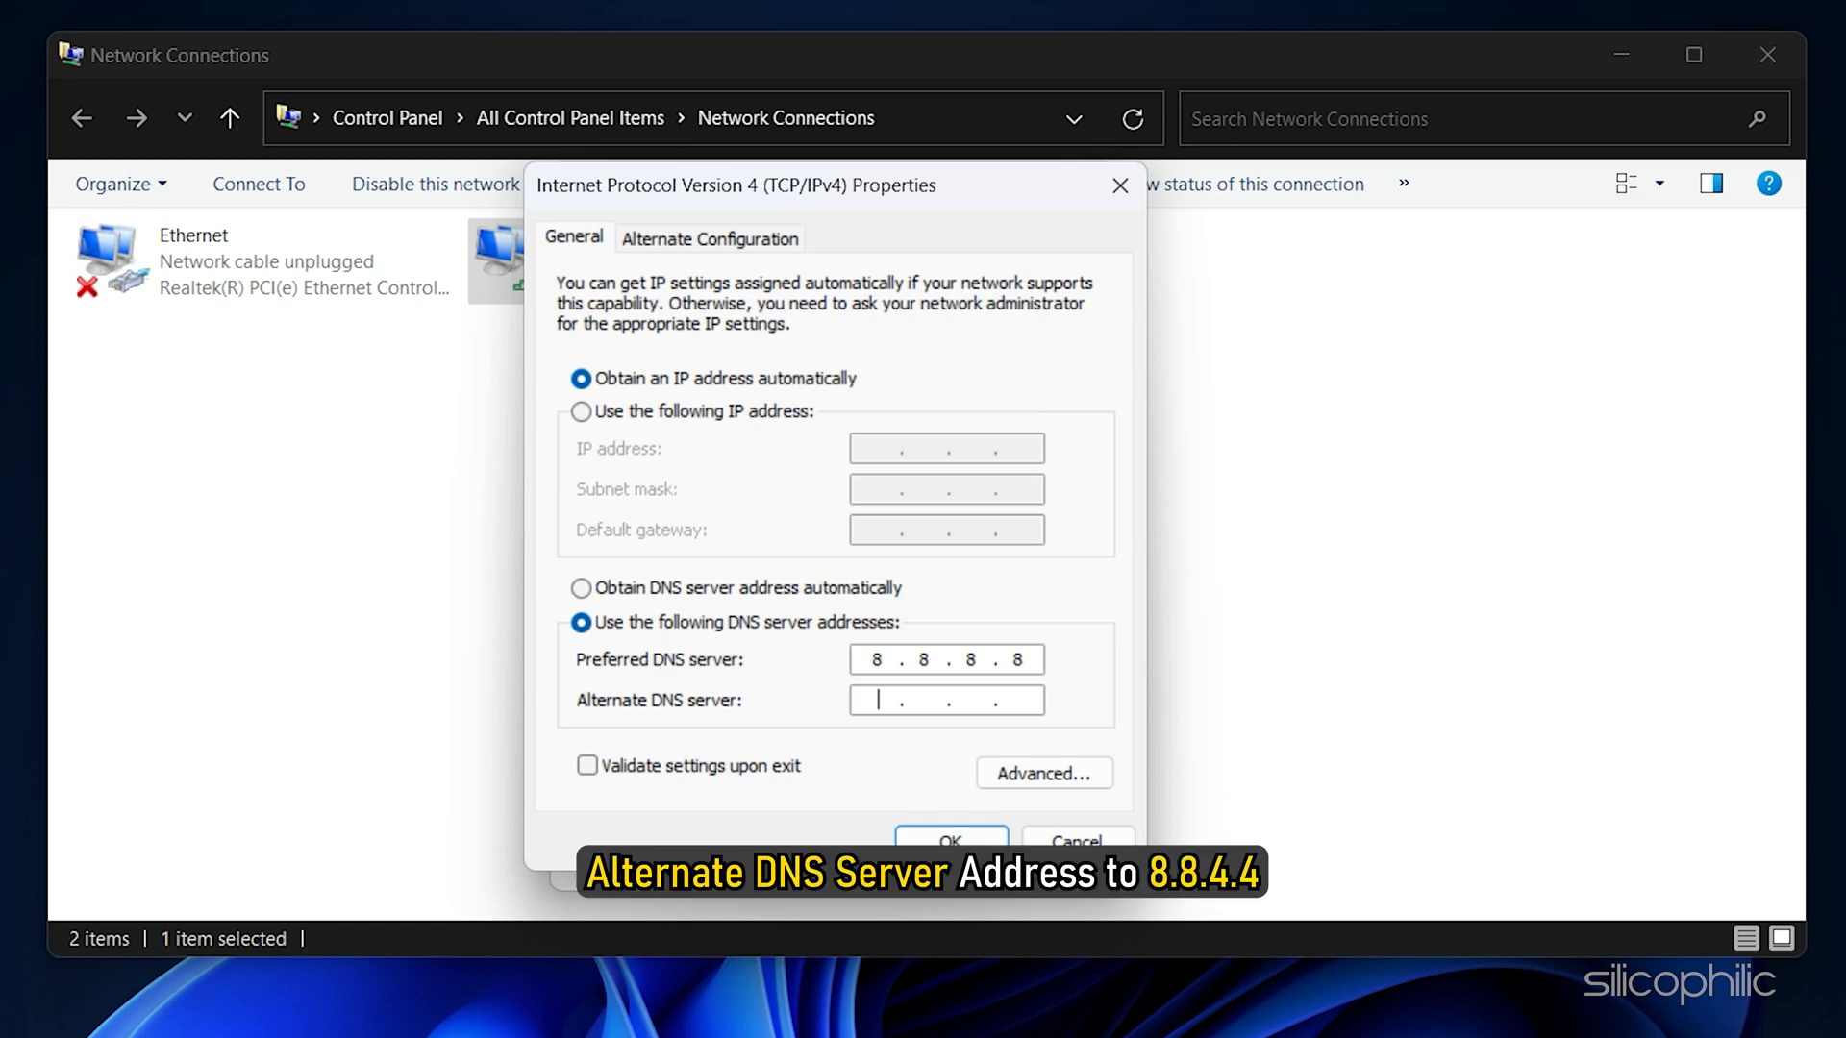
pyautogui.write('8.8.4.')
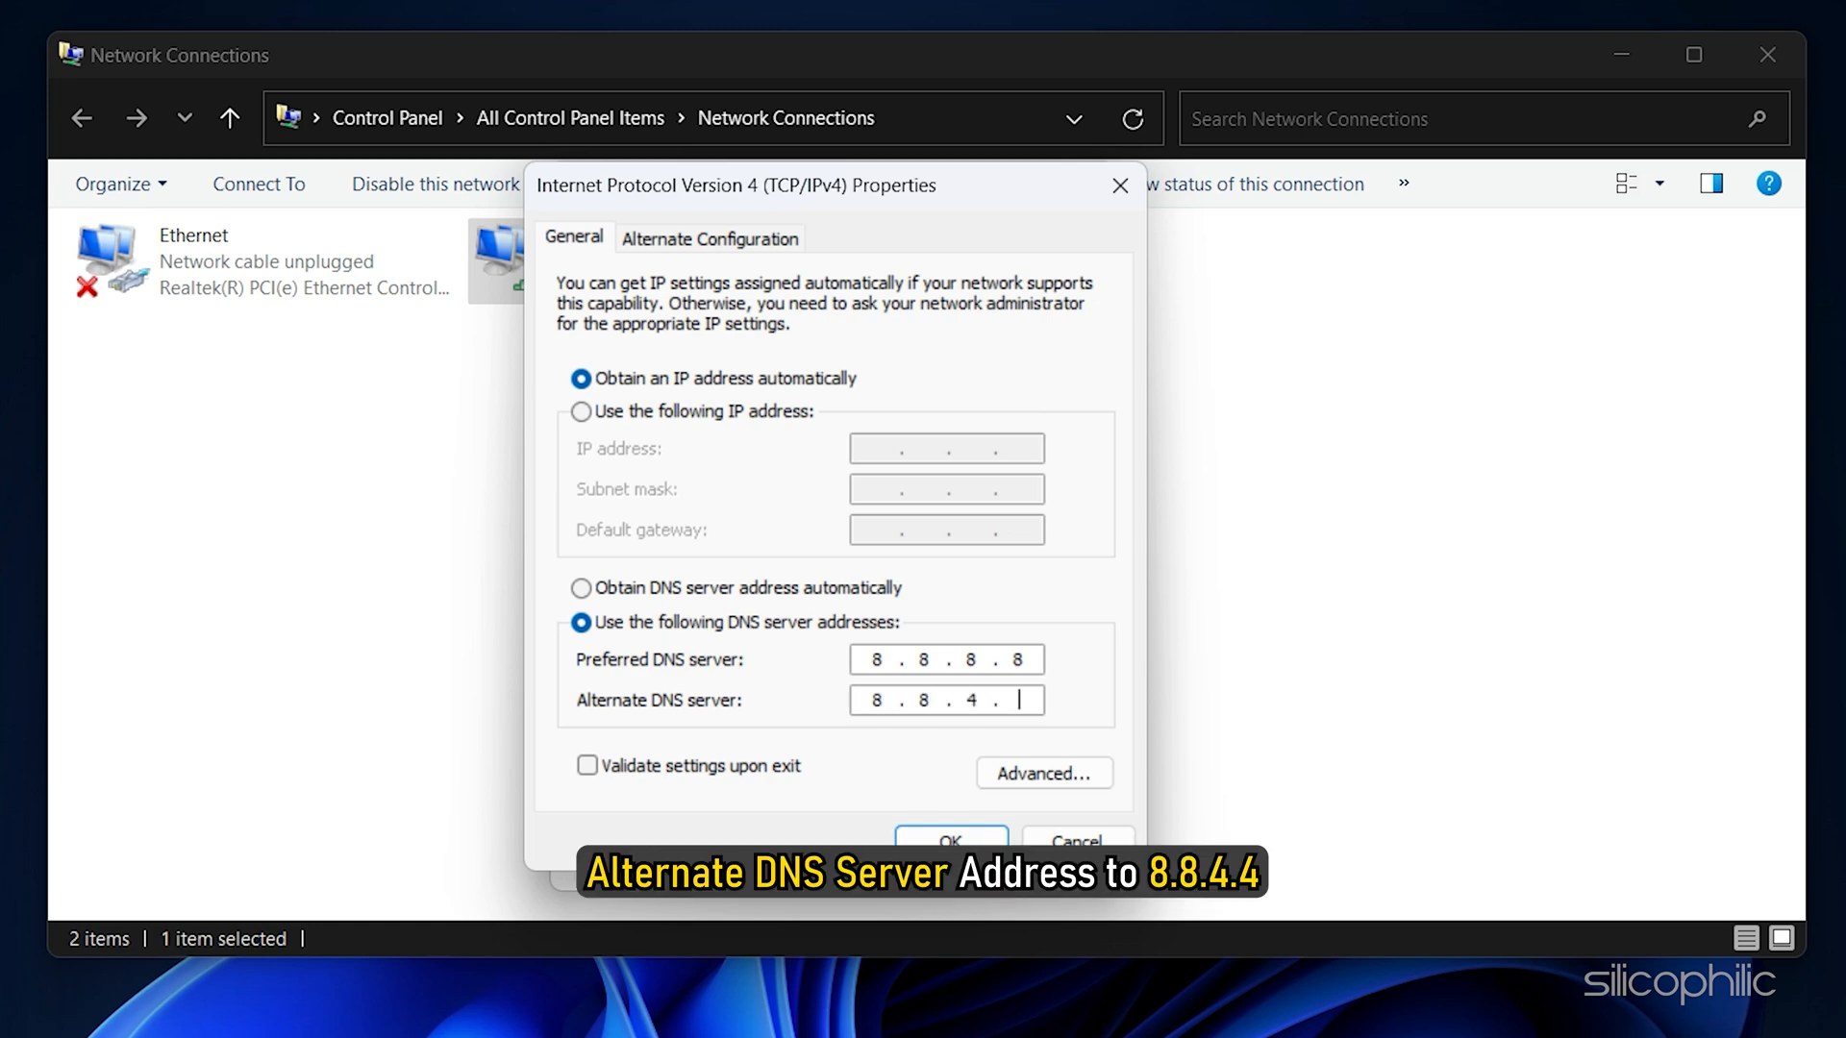
pyautogui.write('4')
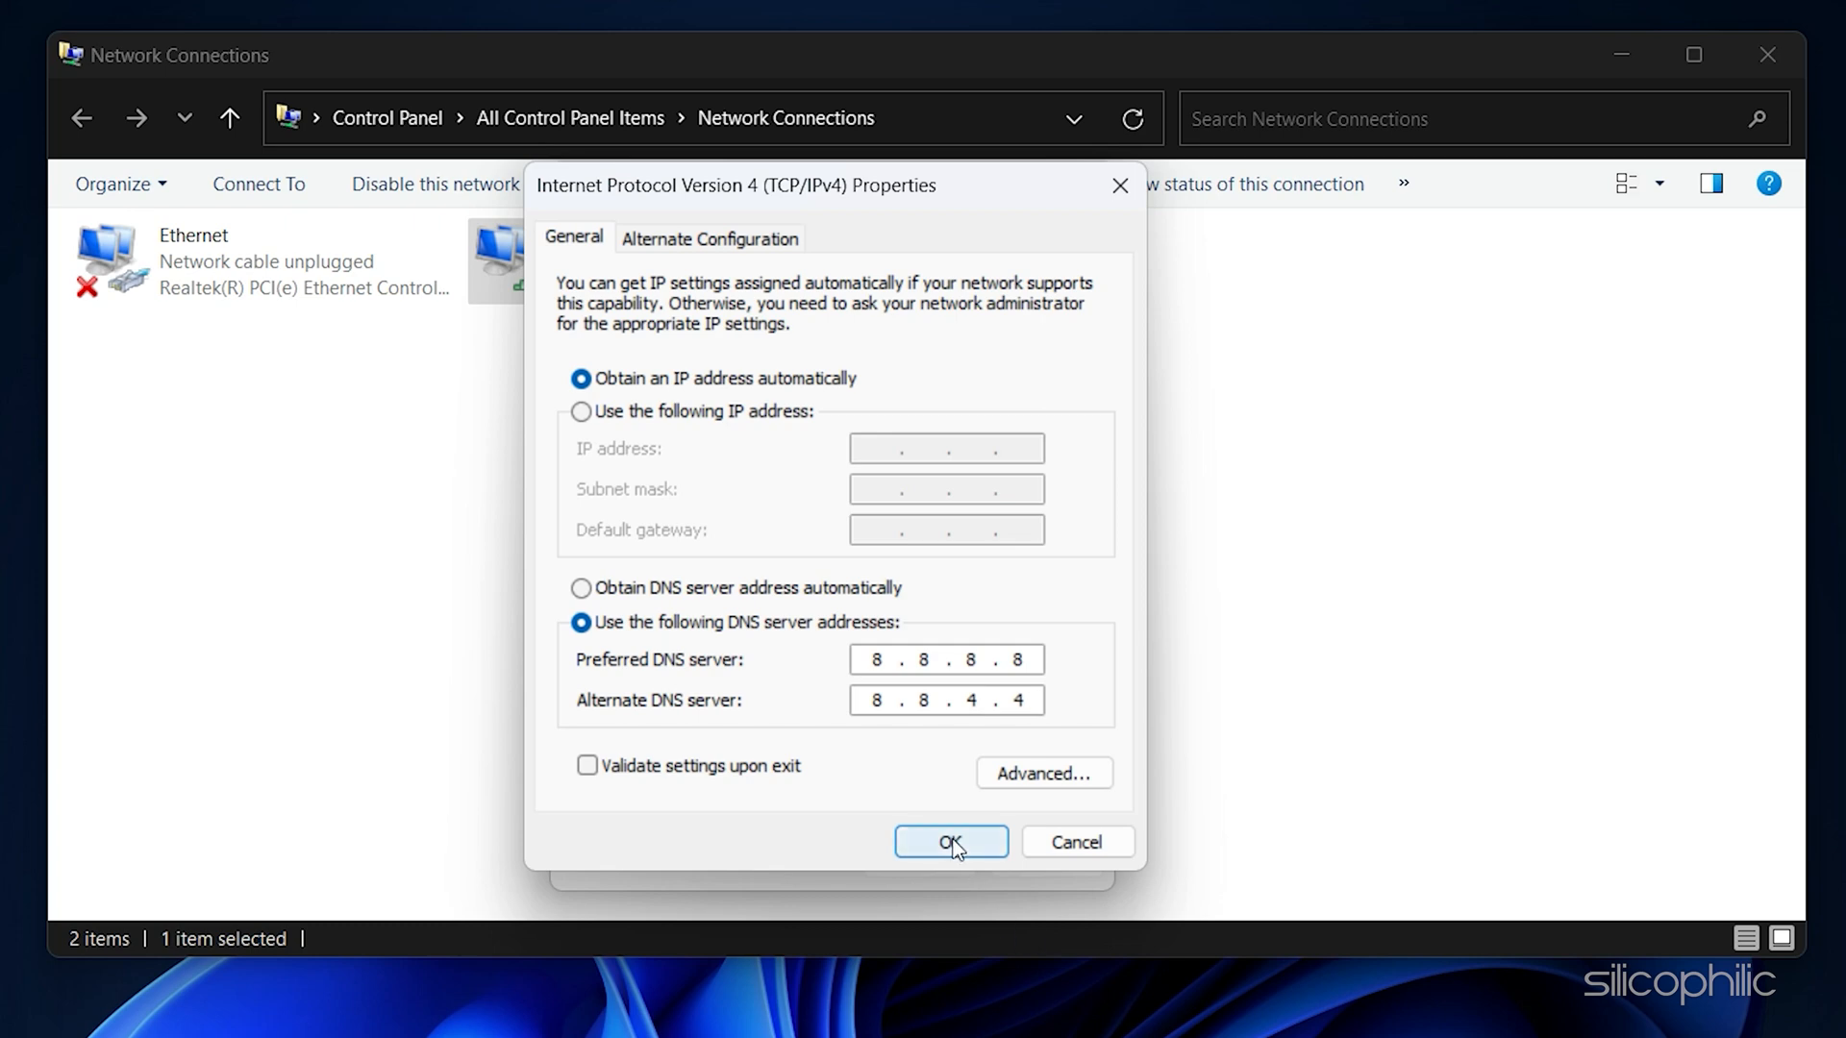
pyautogui.click(949, 842)
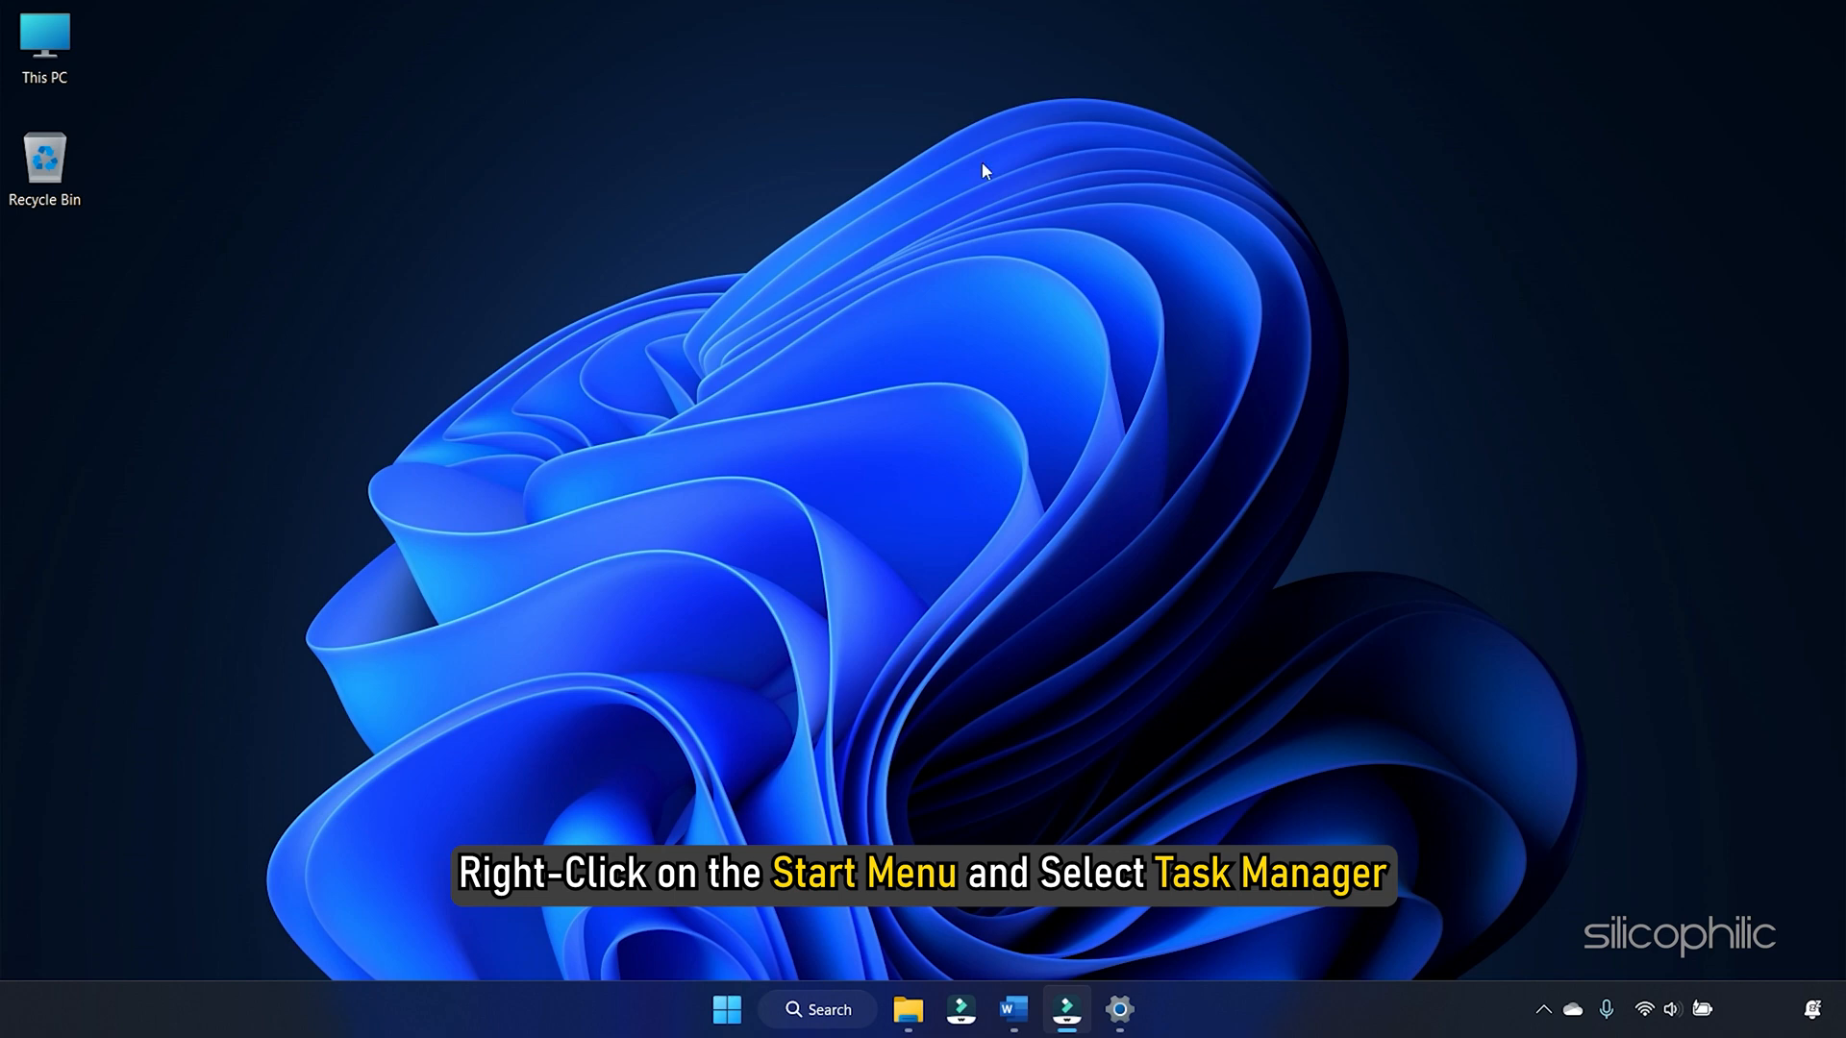
# Launch Task Manager from the Start button's right-click menu
pyautogui.rightClick(725, 1010)
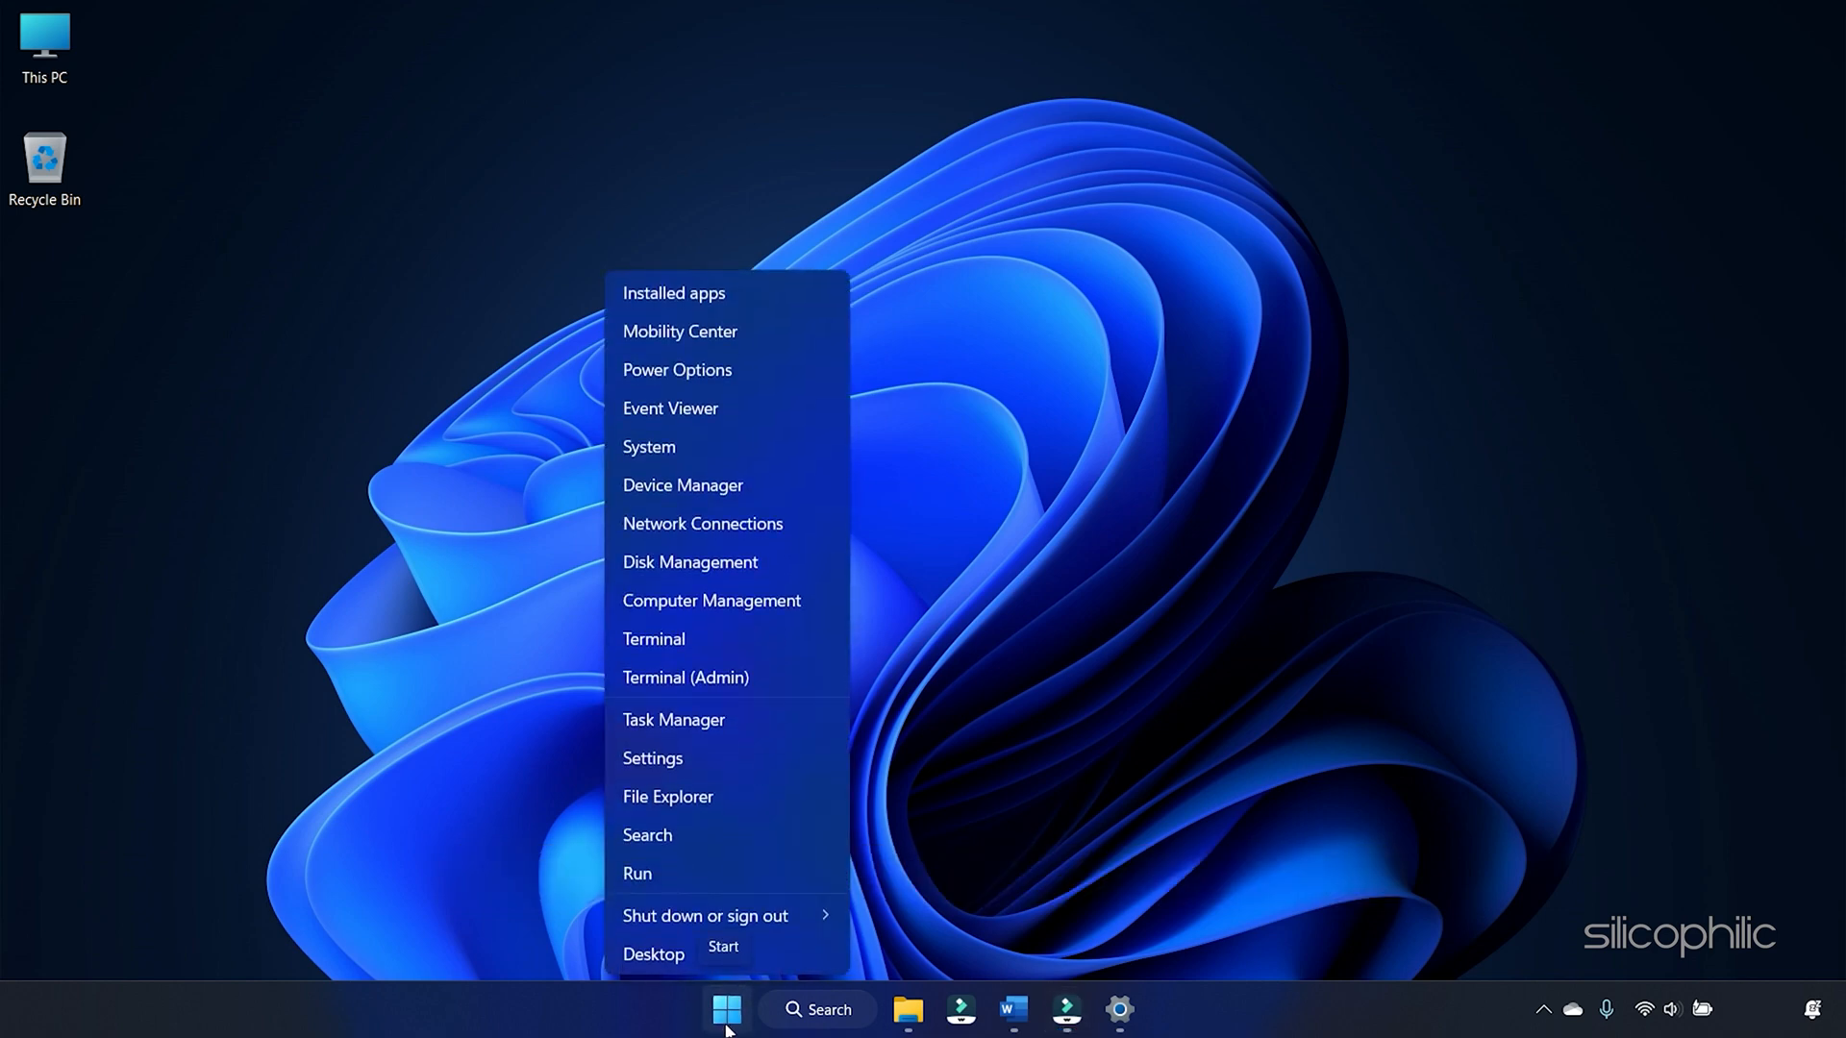
pyautogui.click(673, 719)
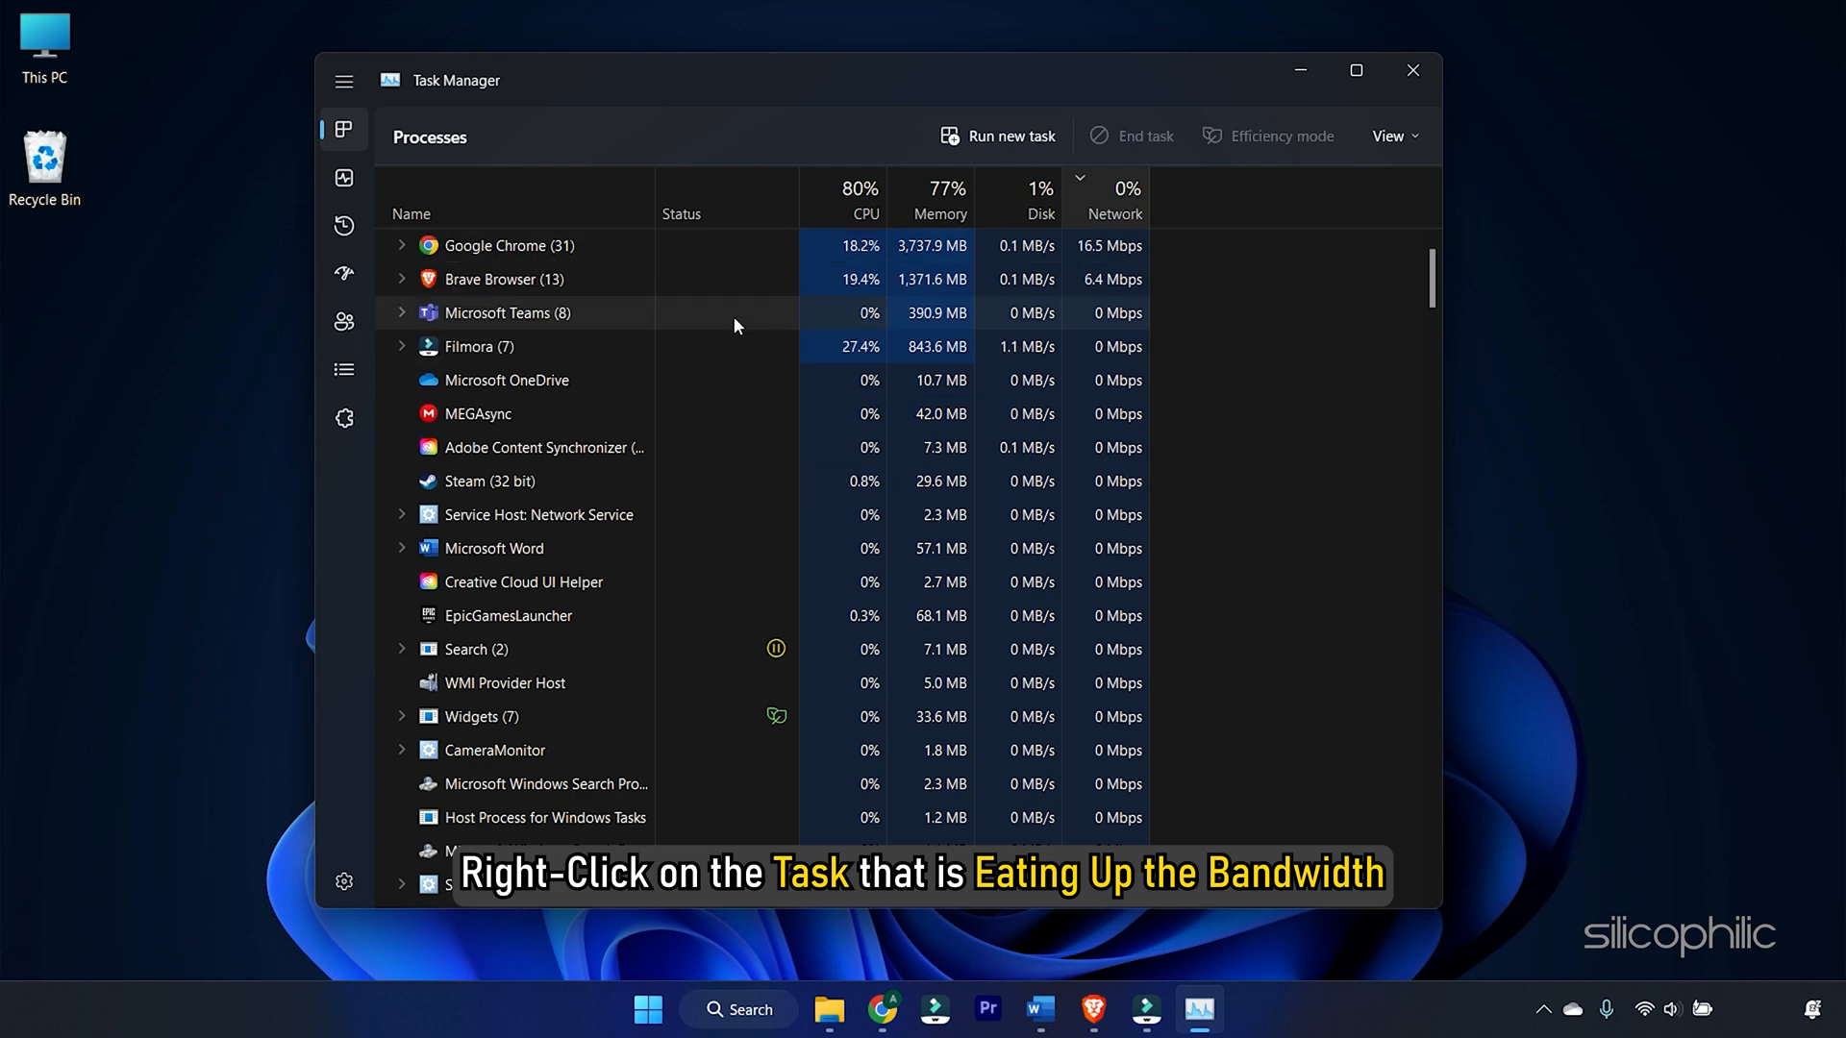
# End the Google Chrome process that is using the most network bandwidth
pyautogui.rightClick(502, 279)
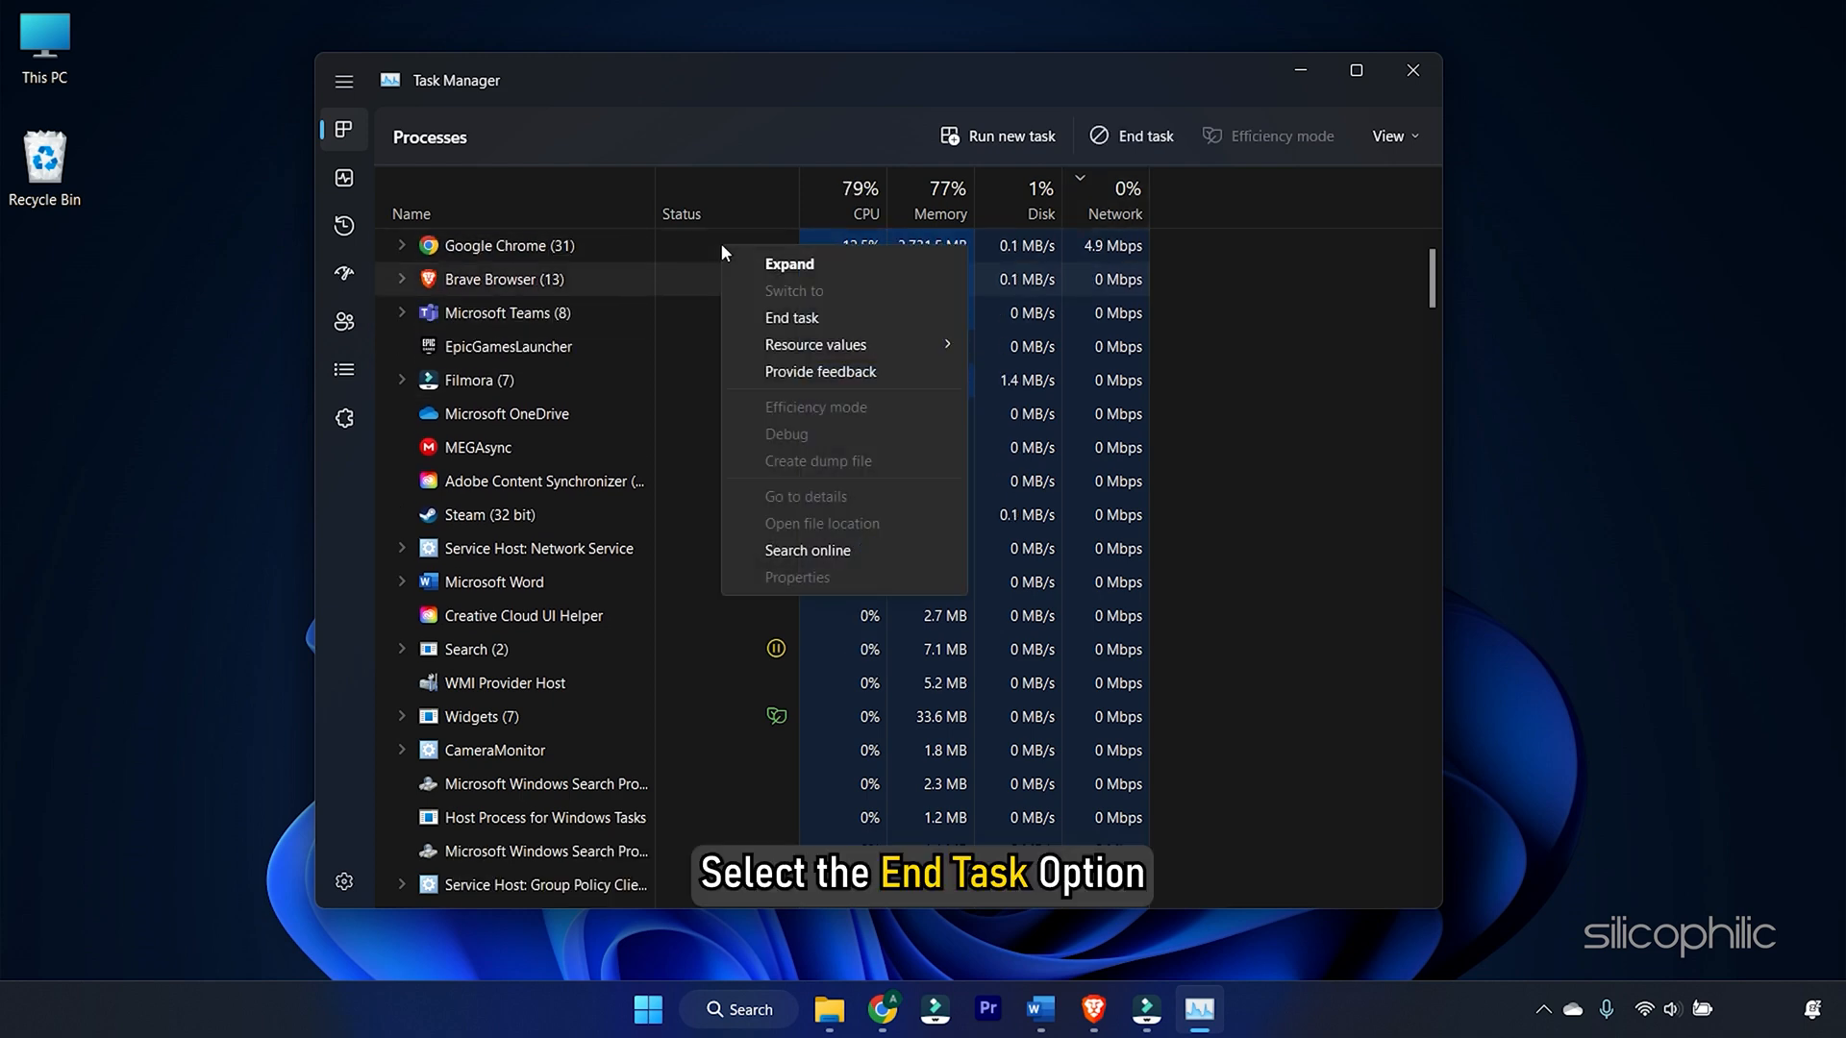
pyautogui.click(792, 317)
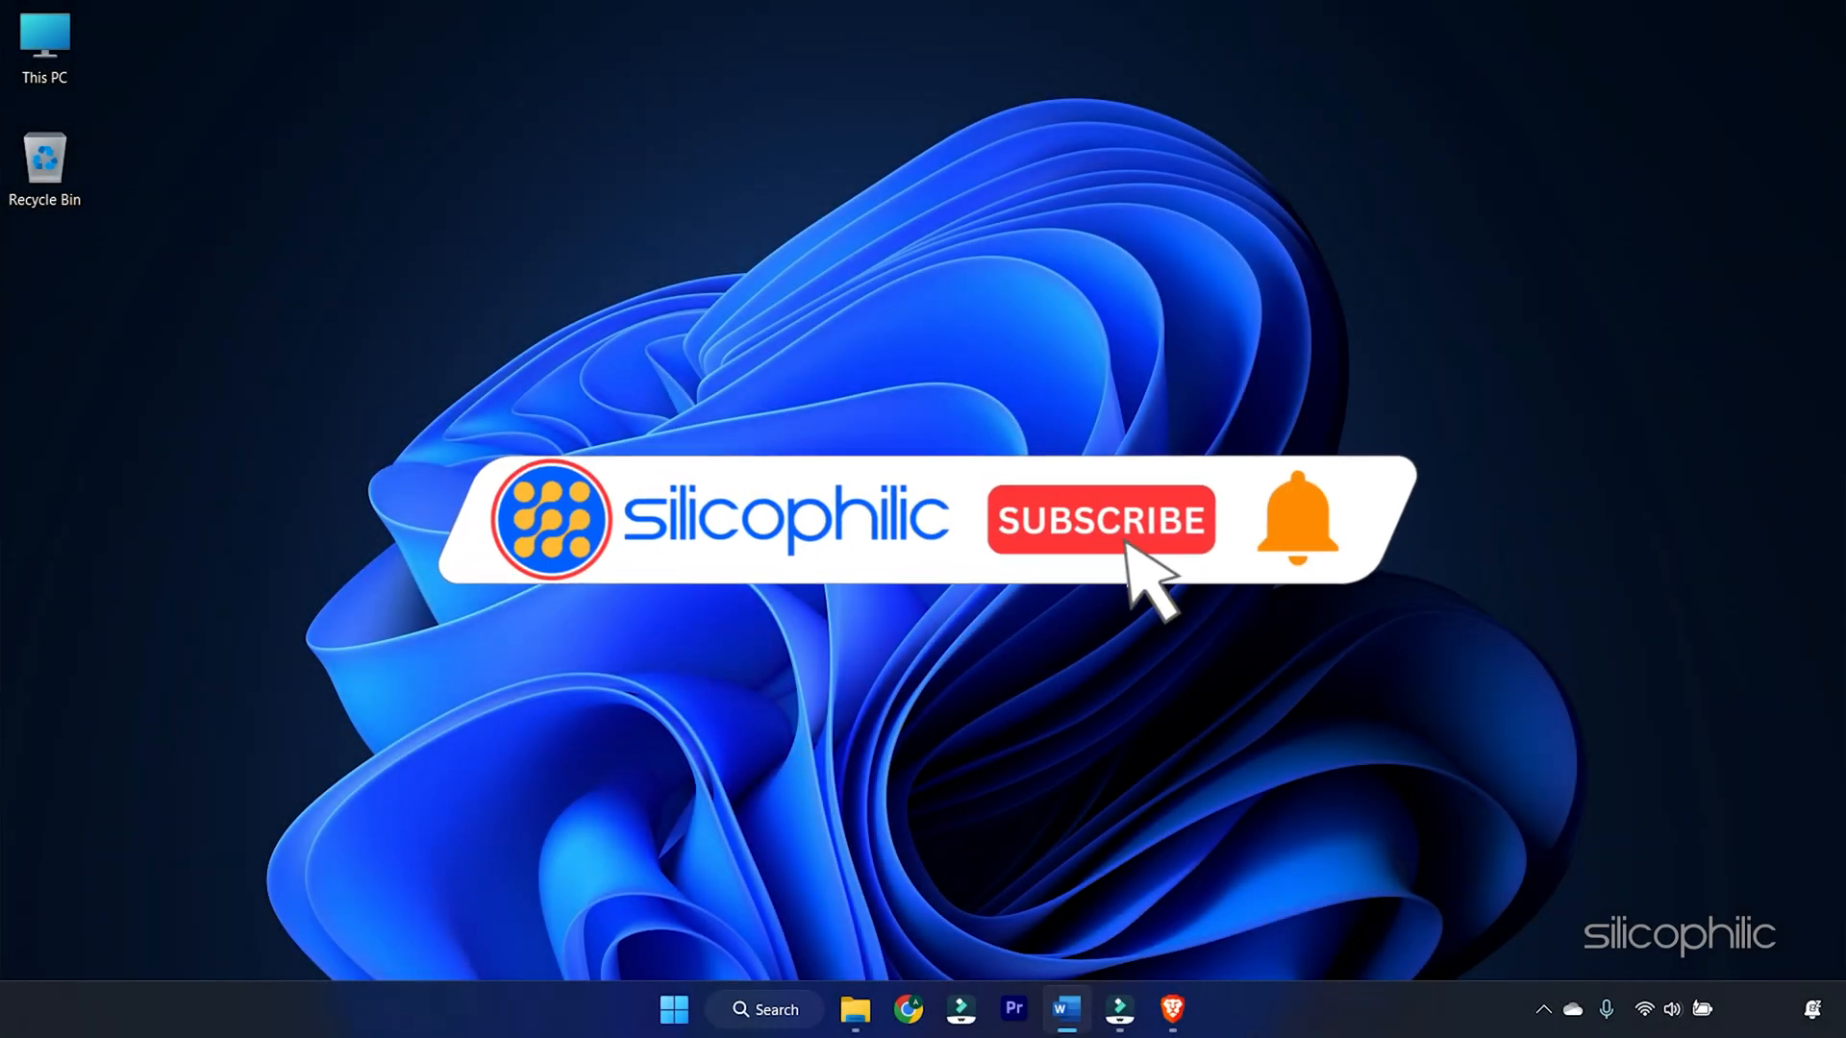
pyautogui.click(1098, 519)
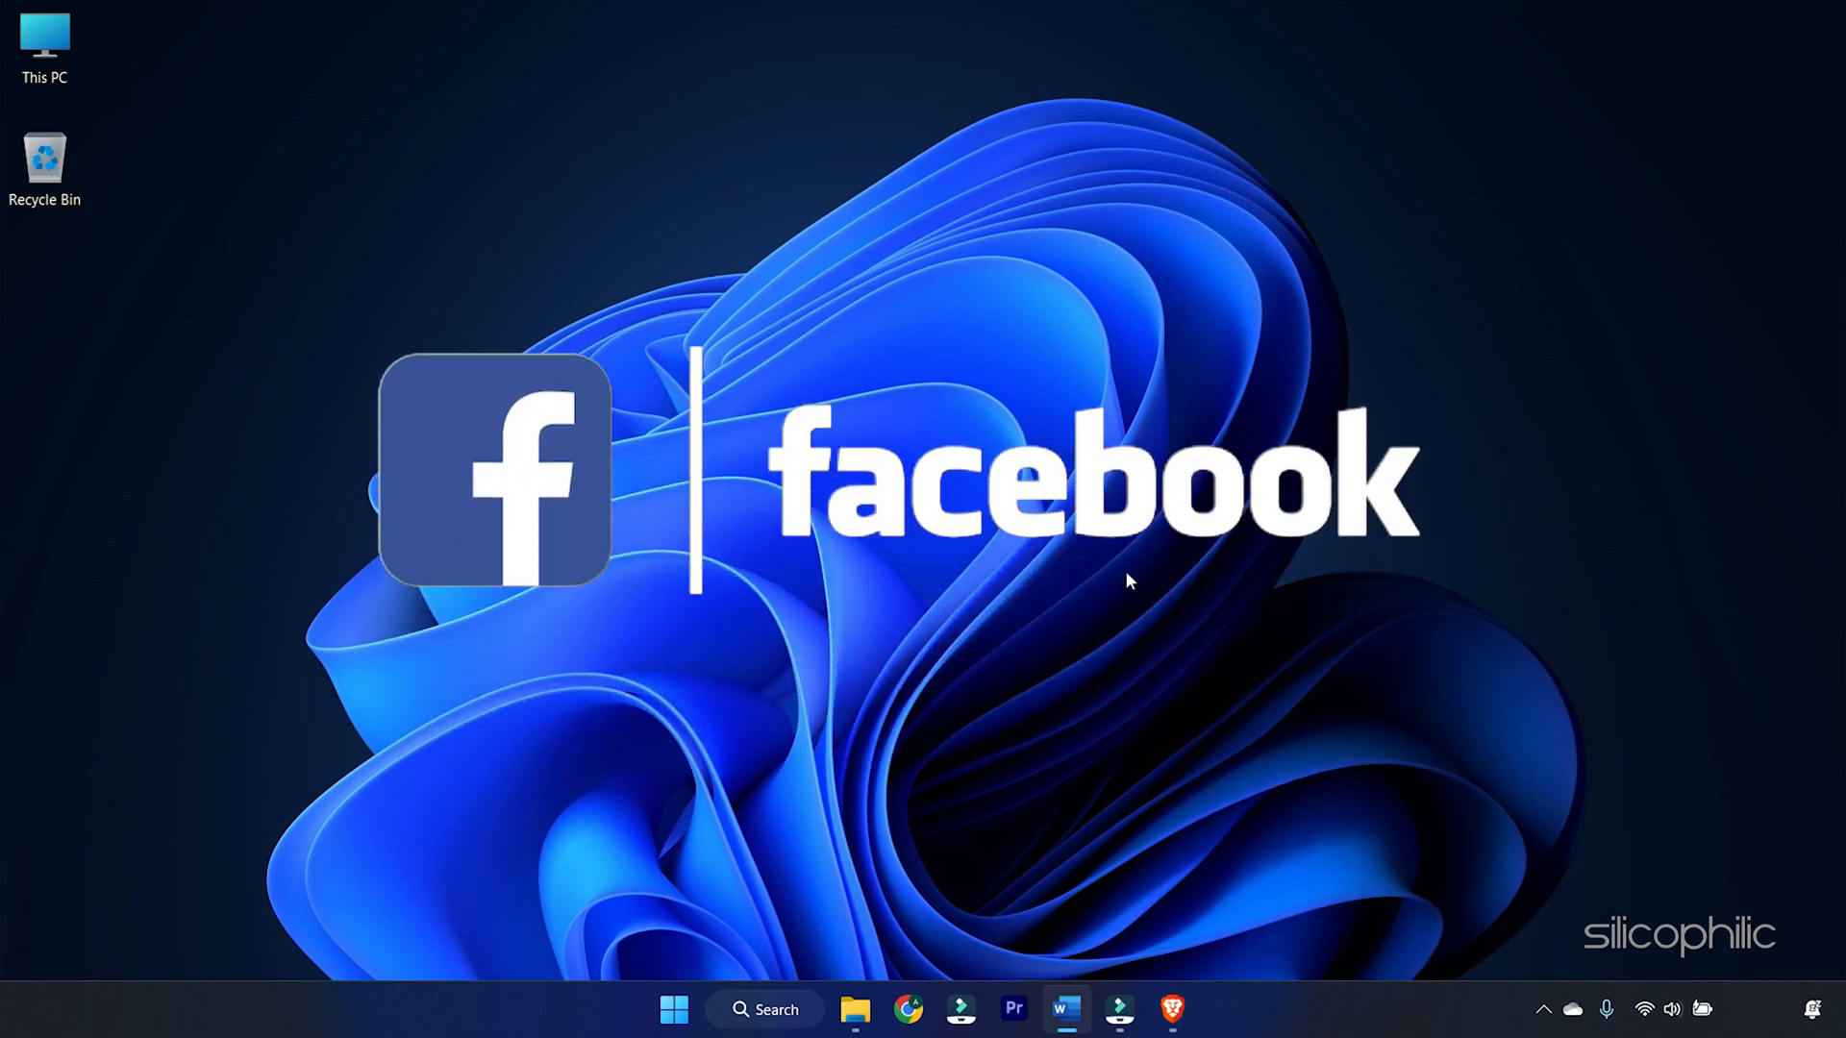
pyautogui.write('Comm')
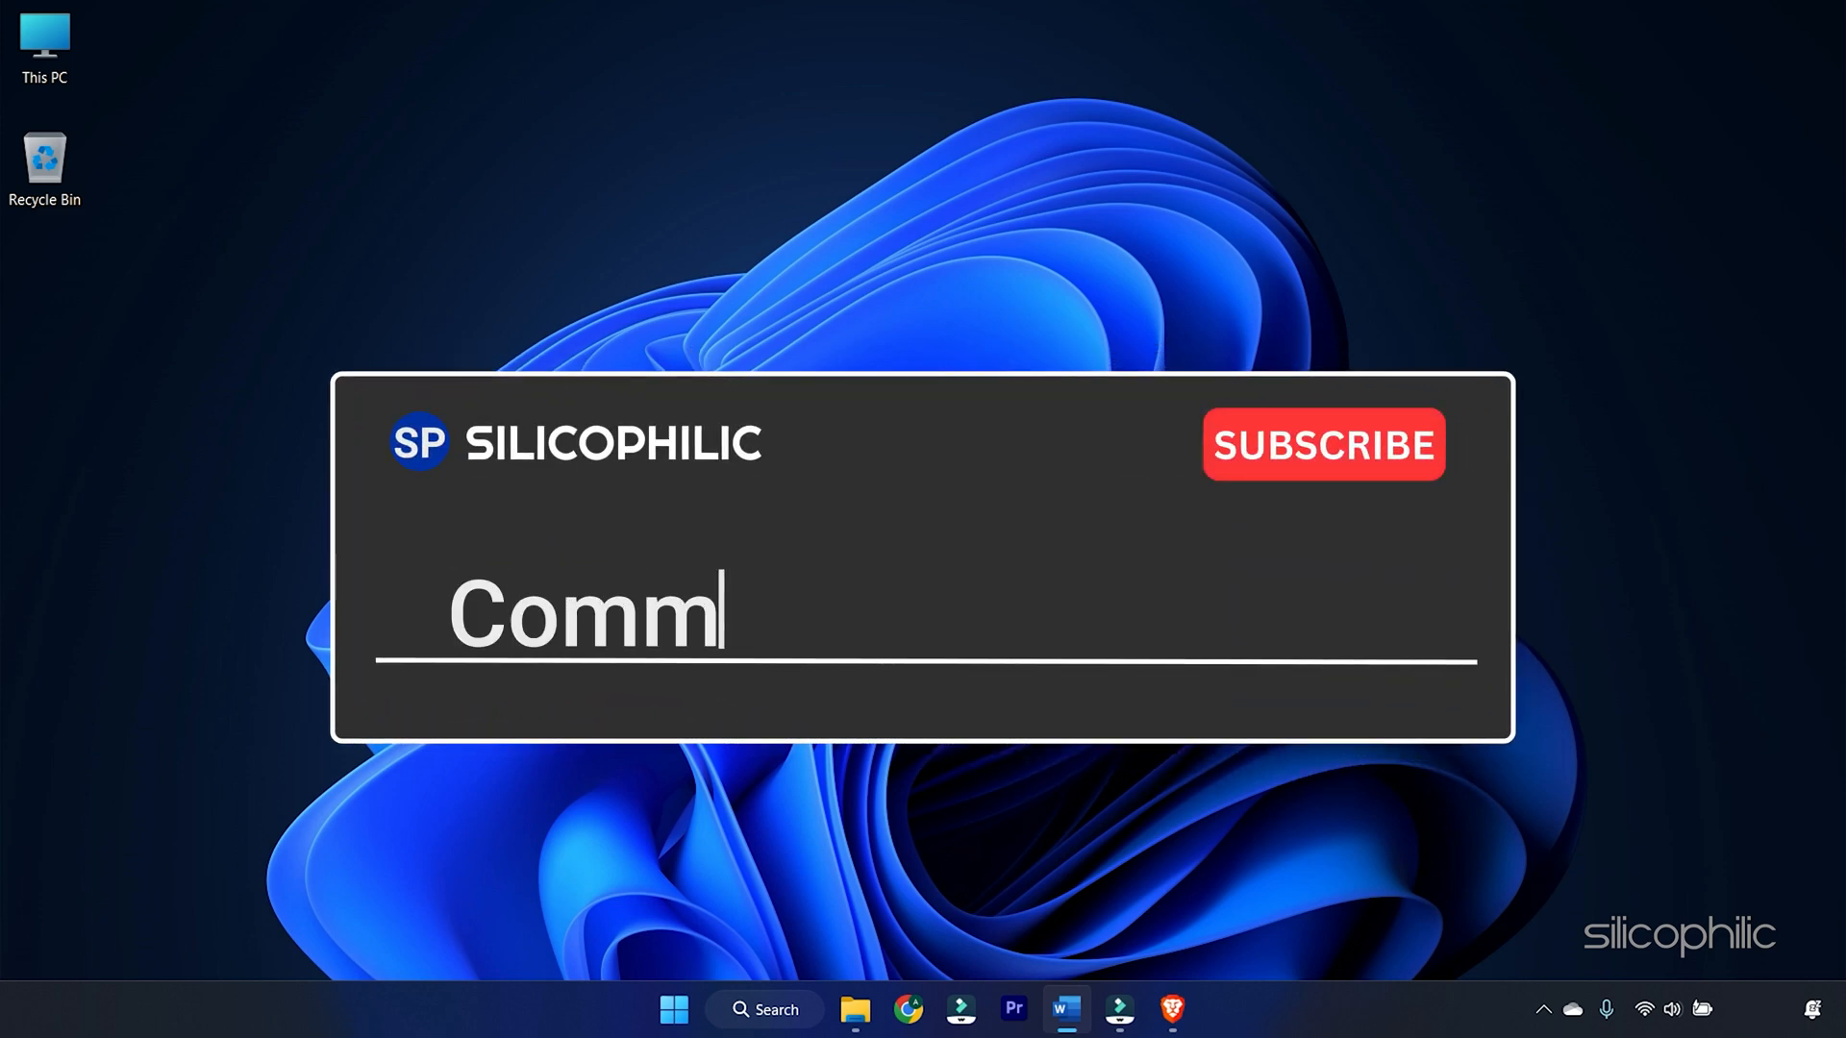